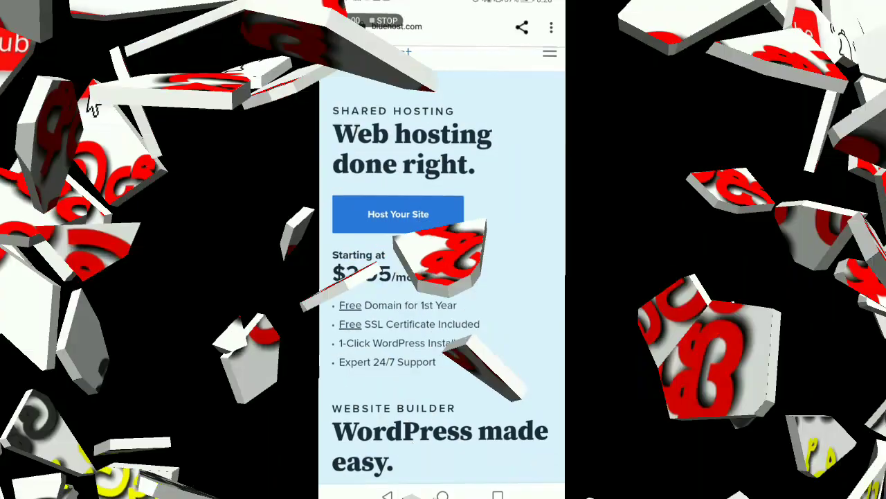
- Scroll the Bluehost home page past the builder sections to the $4.95/mo Shared Hosting plan
scroll("down", 3)
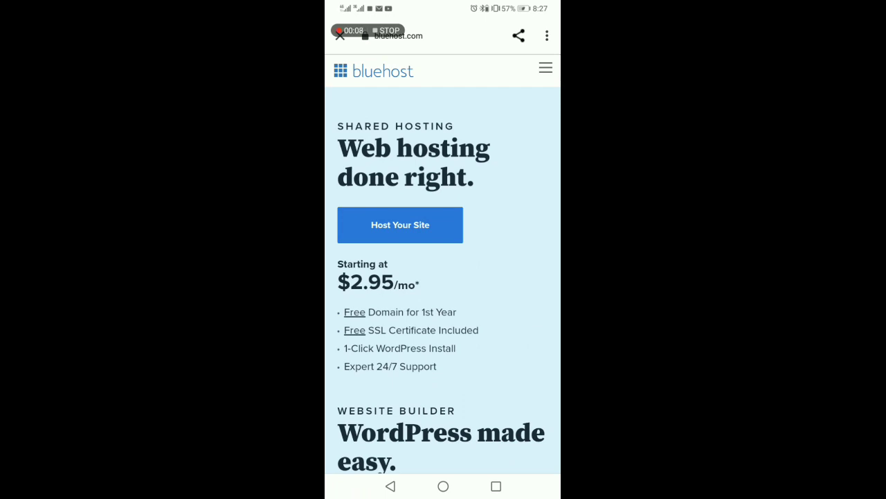
scroll("down", 3)
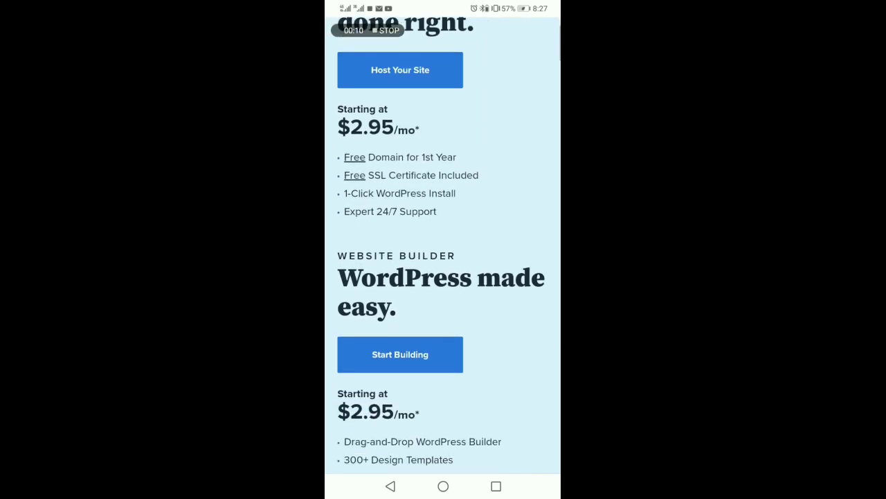
scroll("down", 3)
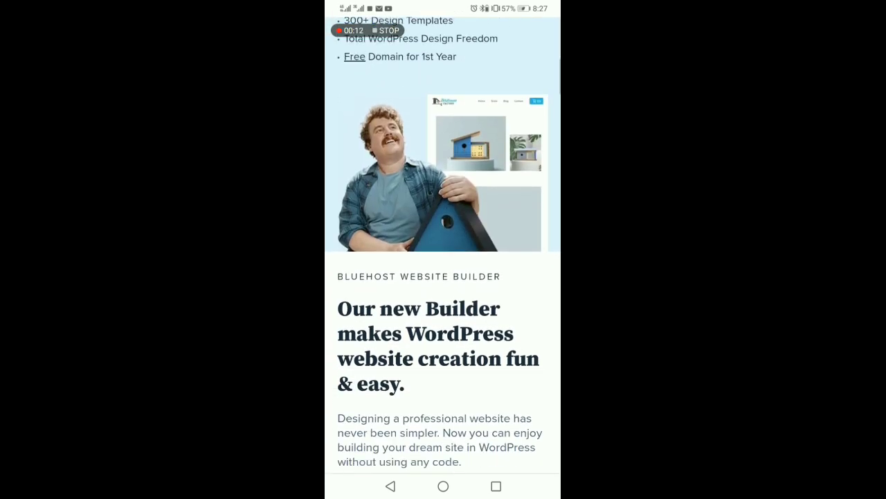
scroll("down", 3)
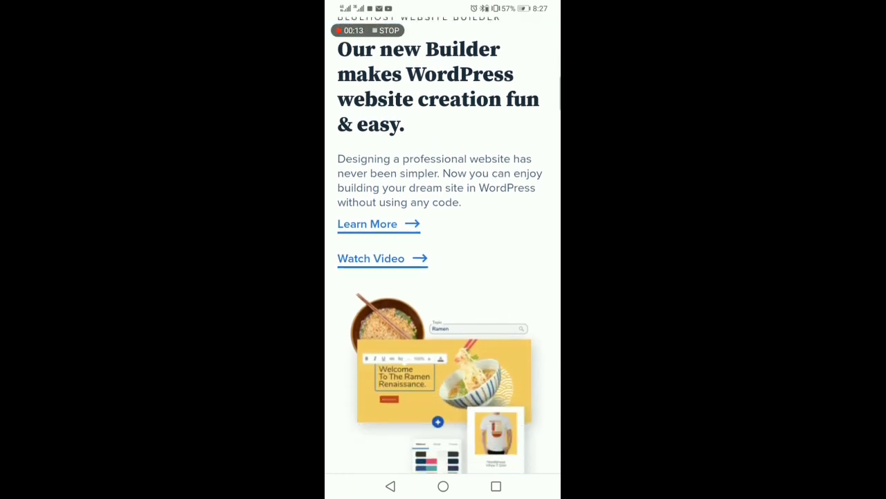
scroll("down", 3)
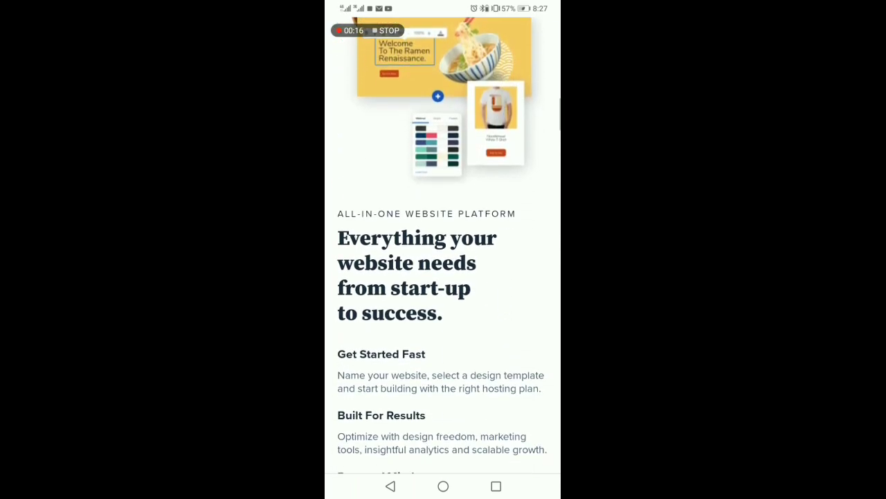
scroll("down", 3)
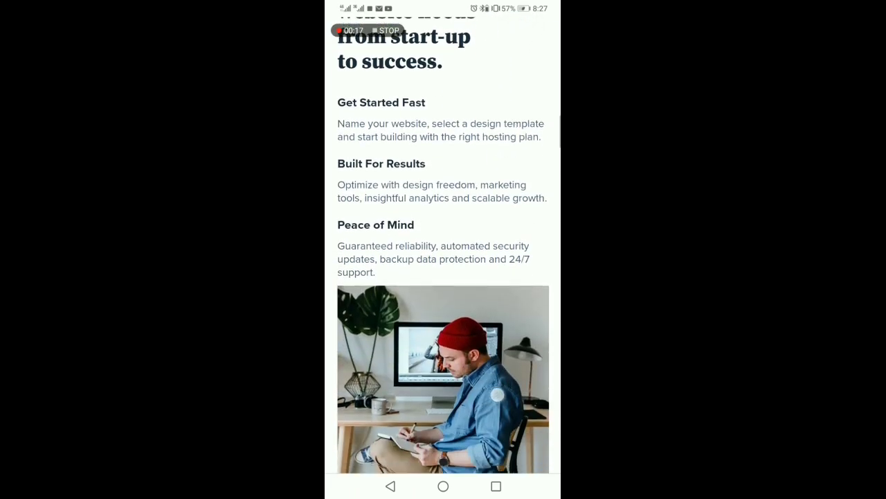
scroll("down", 3)
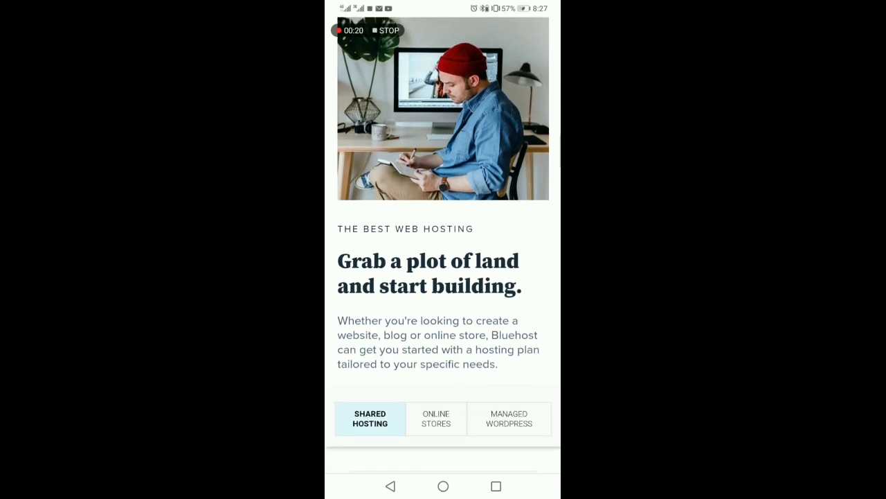
scroll("down", 3)
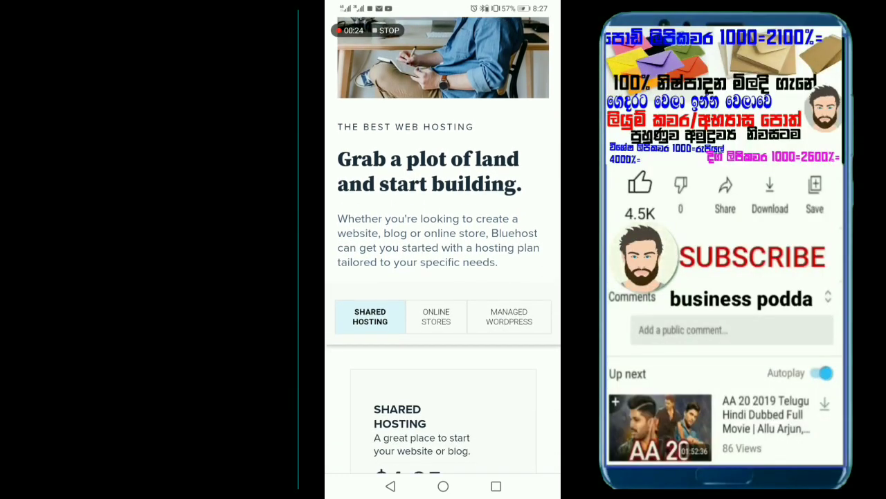
left_click(748, 256)
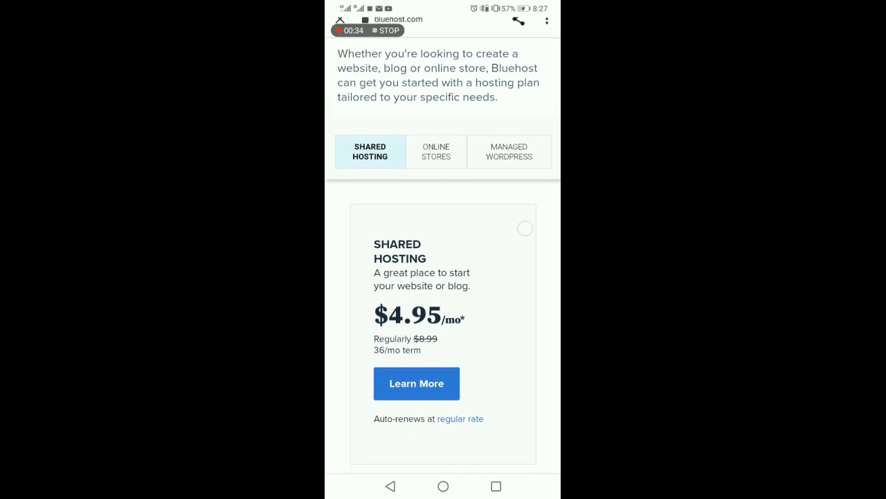
- Bring up the shared hosting page offering web hosting from $2.95/mo with free domain and SSL
scroll("down", 3)
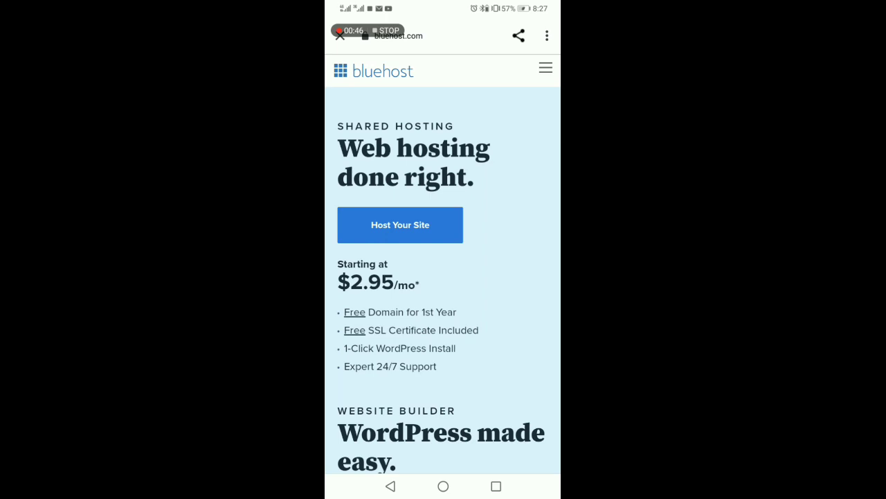
scroll("down", 3)
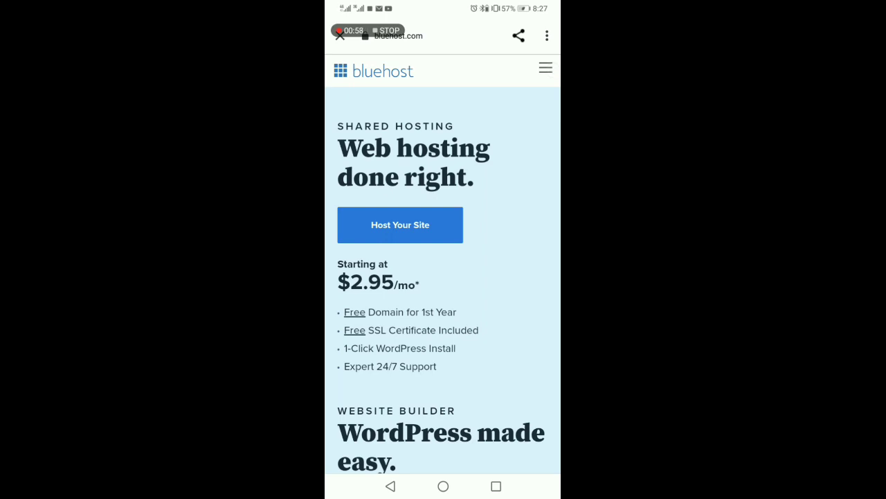
- Go to Affiliates from the hamburger menu and open the green Sign up form
left_click(545, 68)
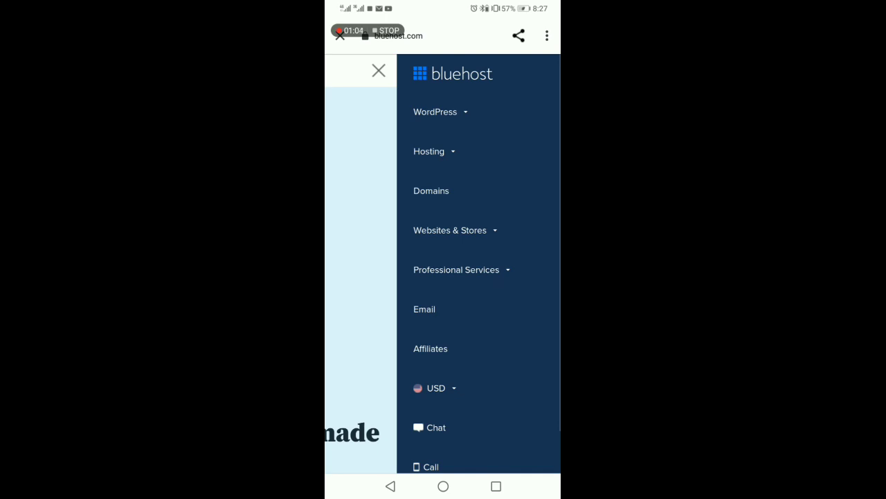
left_click(379, 70)
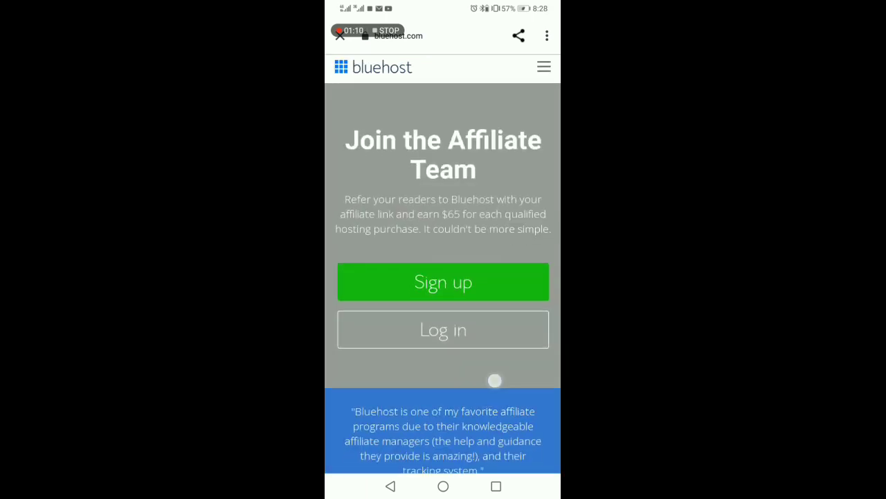
scroll("down", 3)
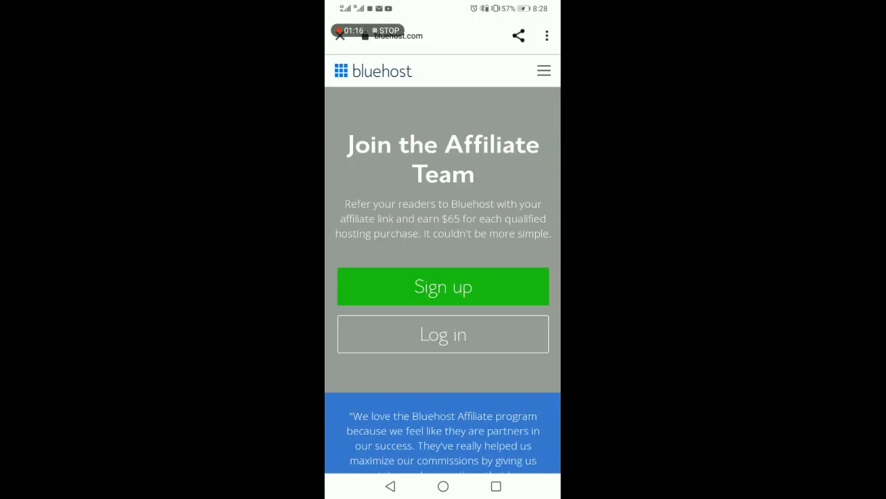
left_click(443, 286)
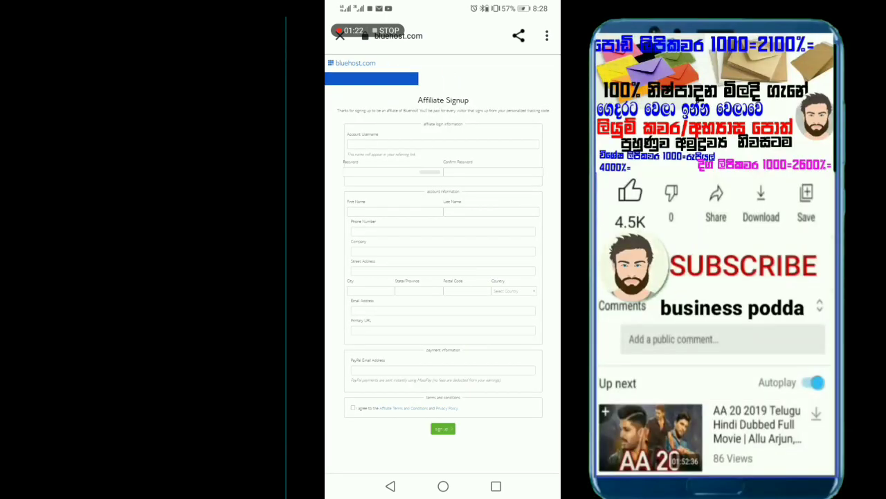
left_click(742, 265)
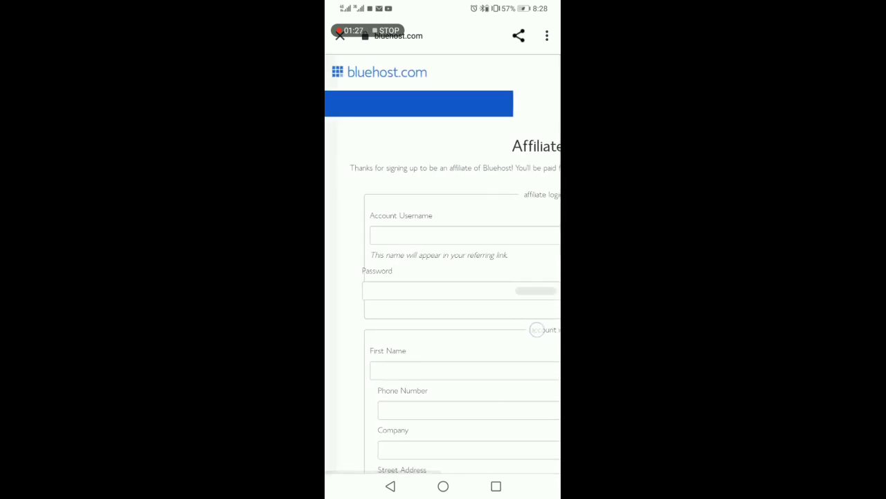
scroll("down", 3)
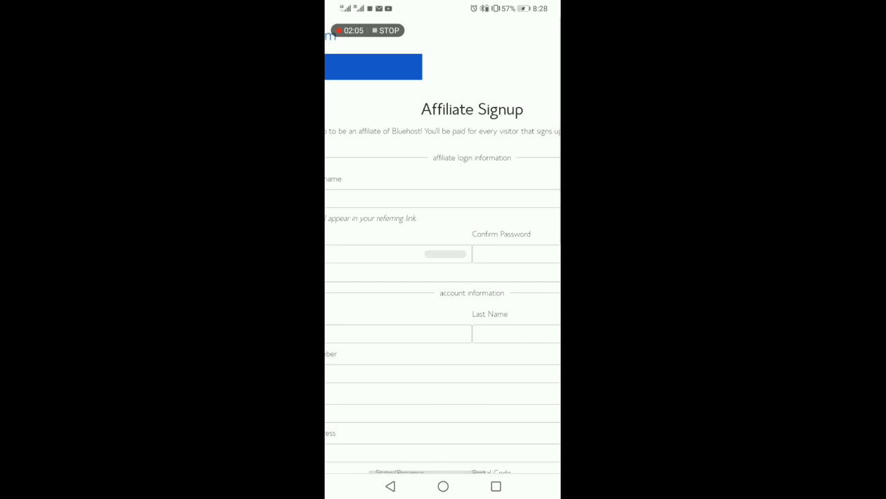
scroll("down", 3)
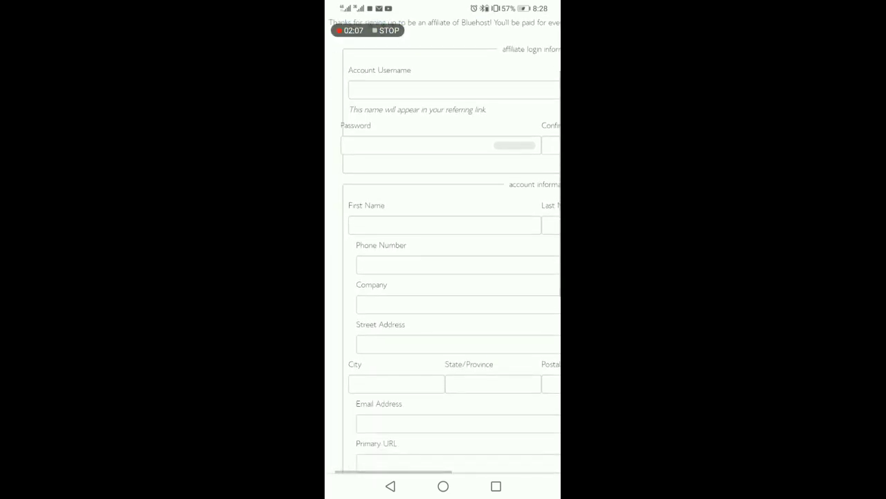
scroll("down", 3)
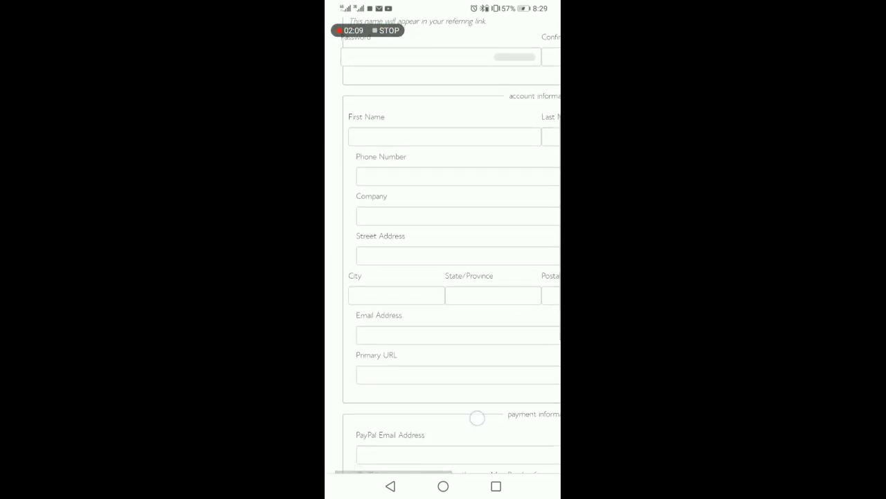
scroll("down", 3)
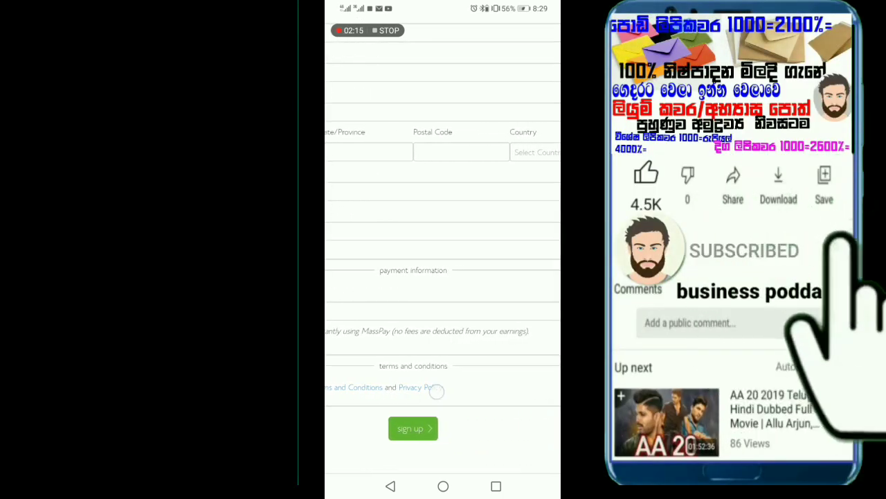
left_click(413, 428)
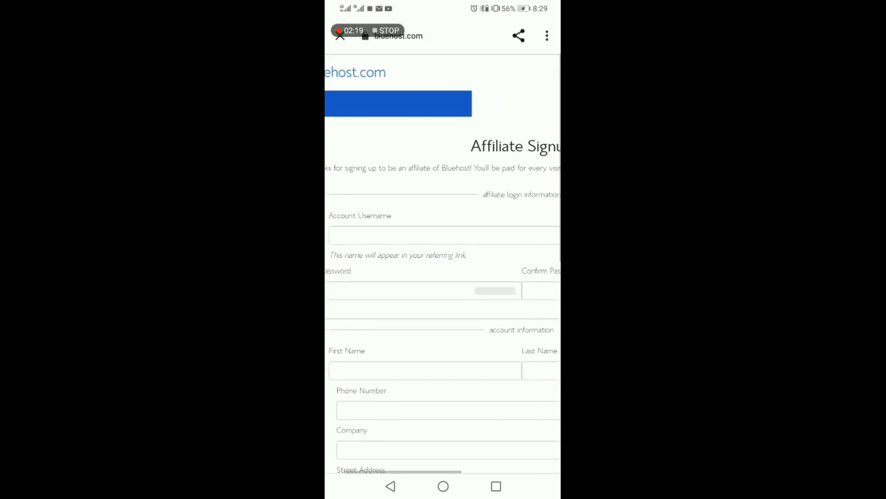
left_click(443, 235)
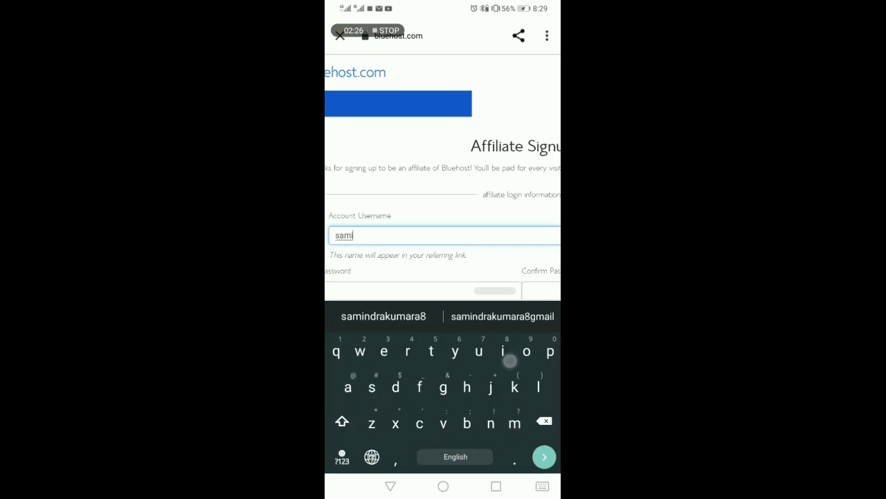
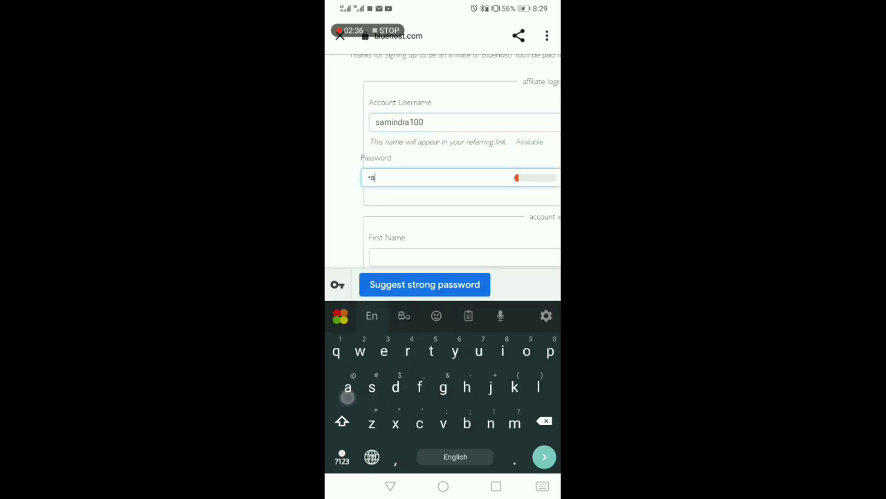
left_click(492, 423)
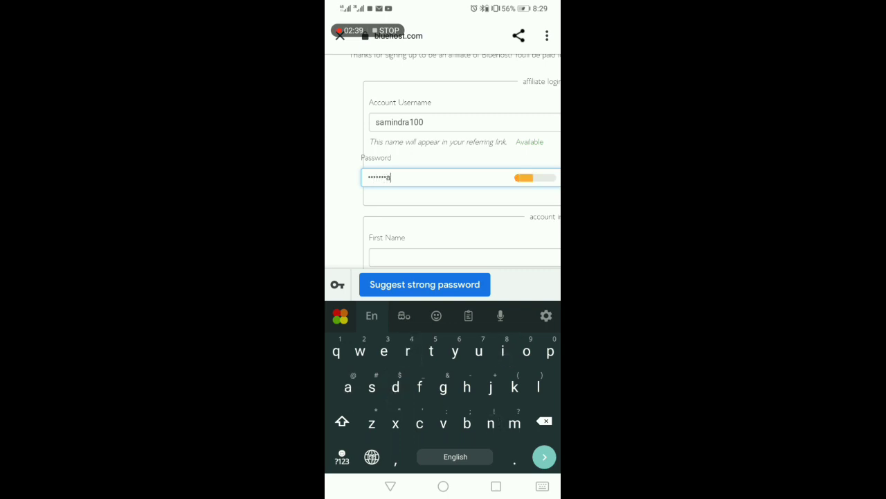
left_click(502, 351)
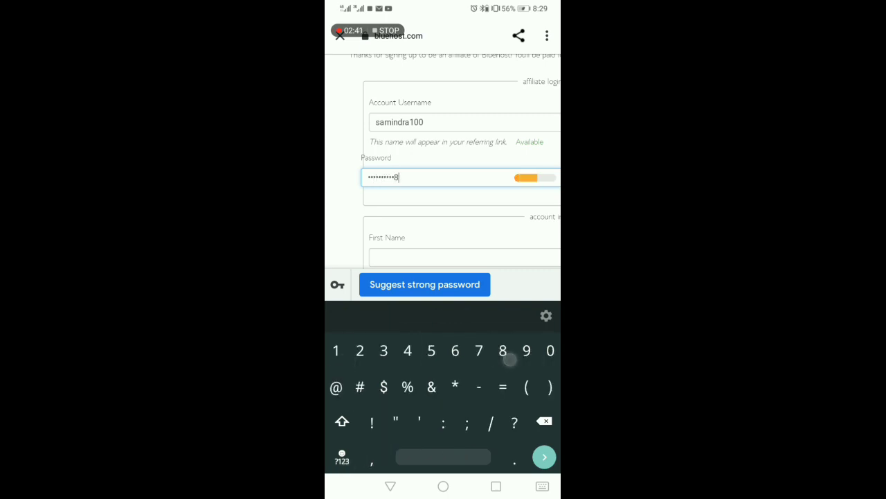
left_click(360, 387)
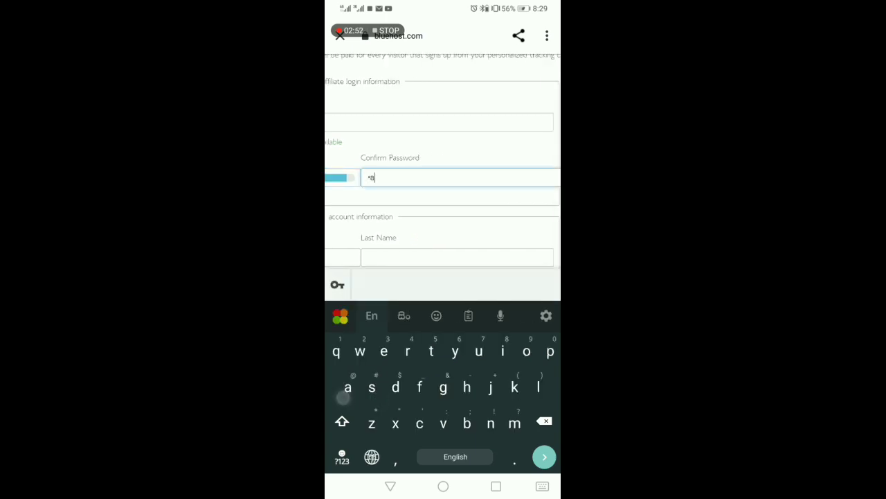
- Finish the password confirmation and type the first name on the affiliate form
left_click(395, 386)
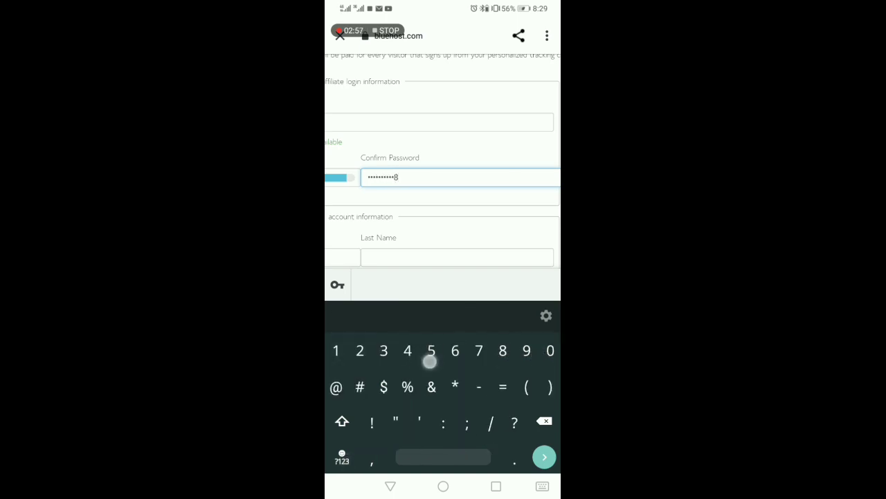
left_click(336, 386)
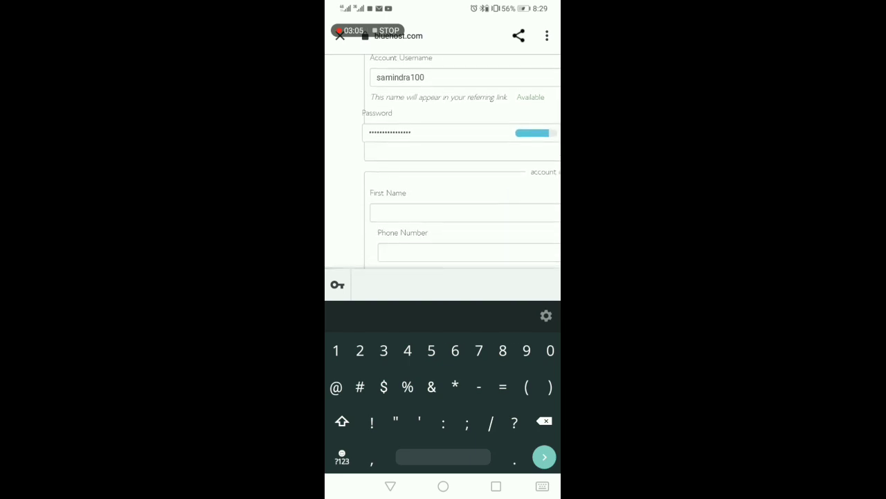
type("samindra")
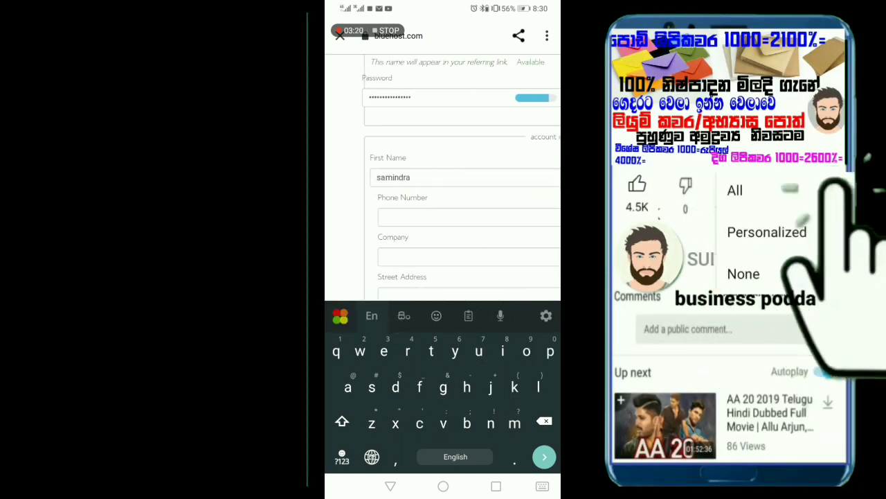
- Fill in street address, city Aluthwala and Southern province, and start the email address
left_click(468, 217)
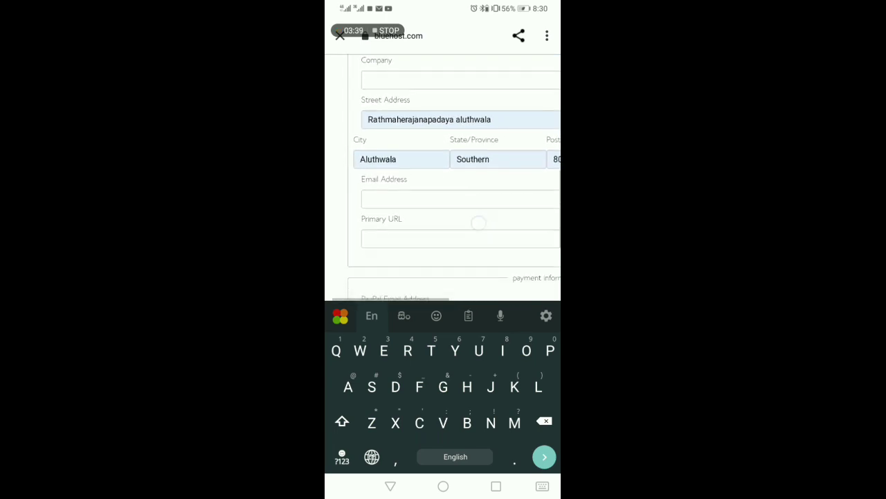
left_click(460, 198)
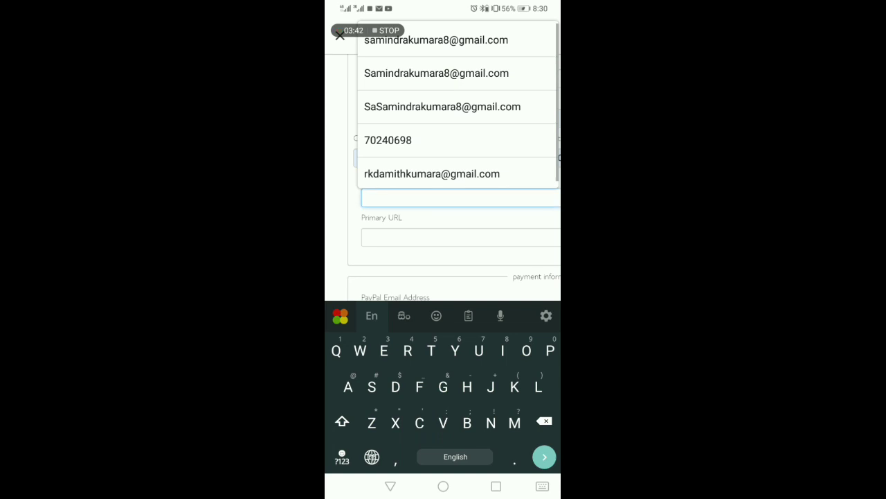
type("s")
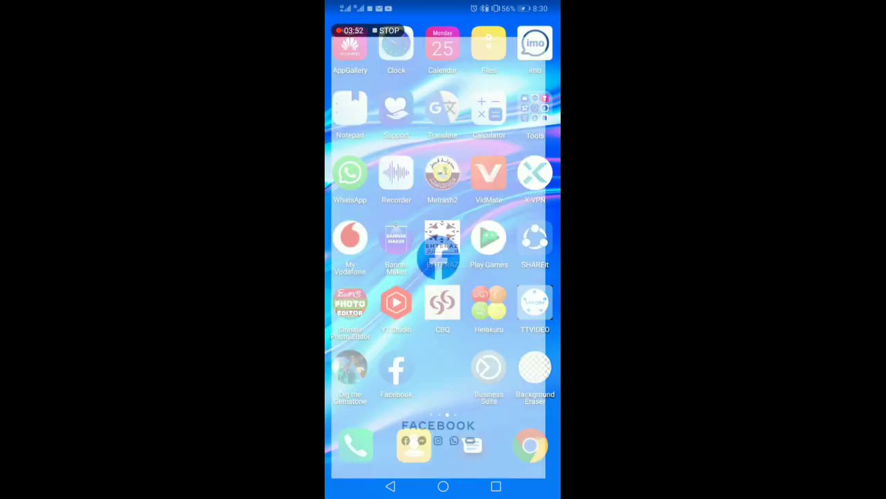
- Copy your personal Facebook profile link from the profile's ••• settings
left_click(396, 368)
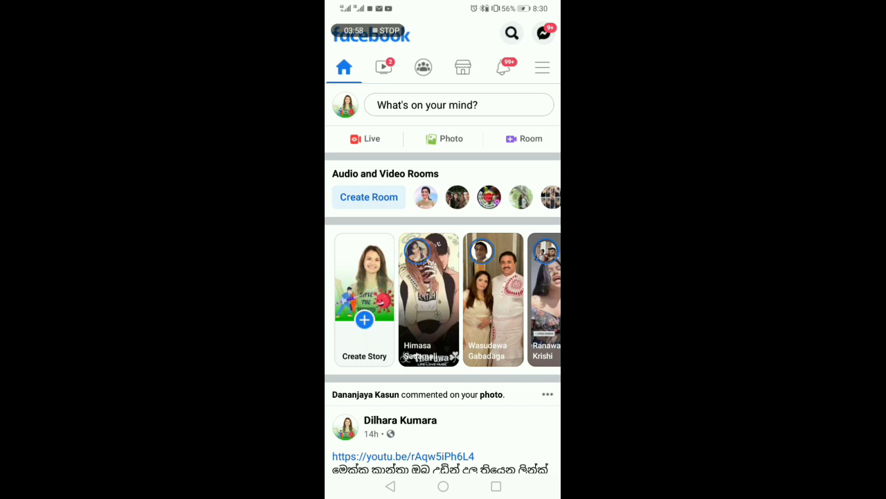
left_click(543, 67)
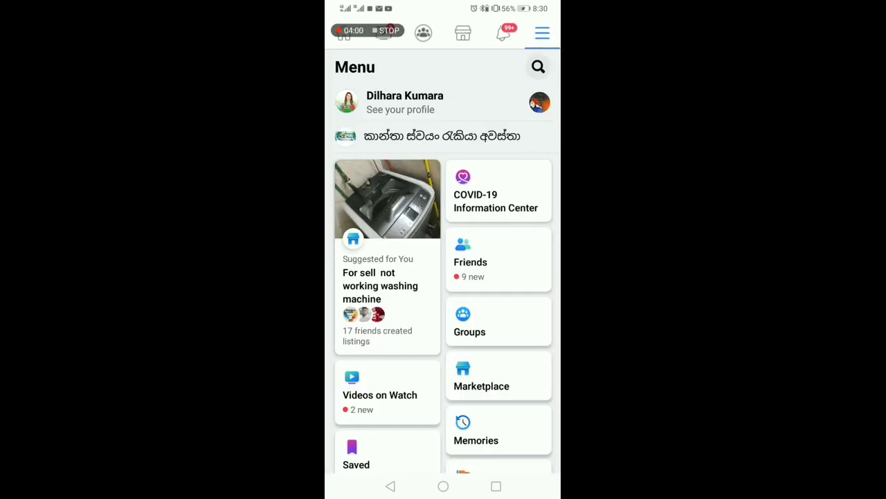
left_click(497, 376)
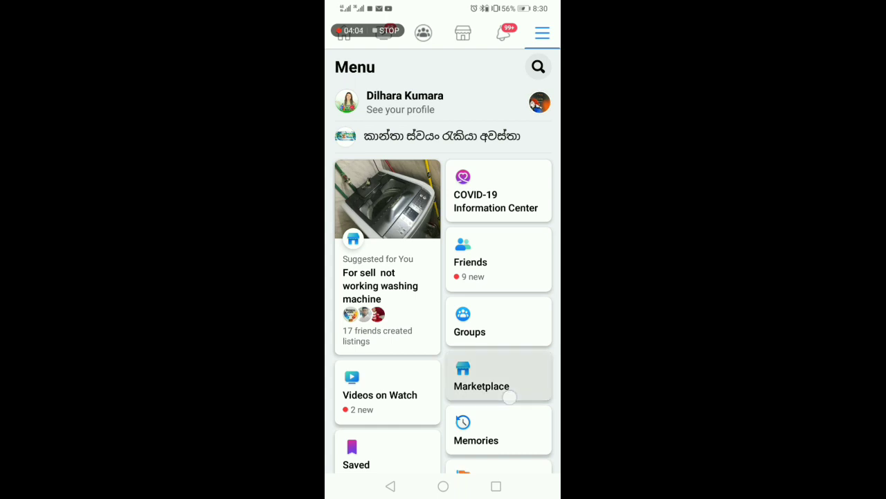
scroll("down", 3)
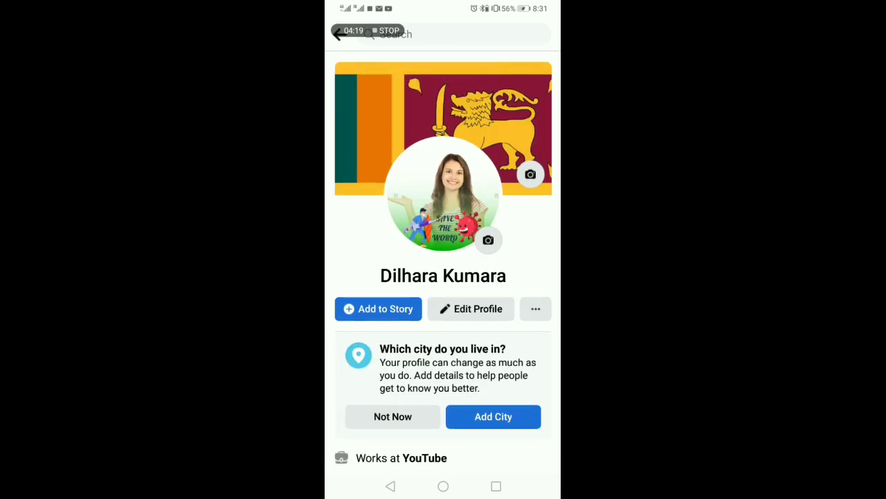
left_click(535, 309)
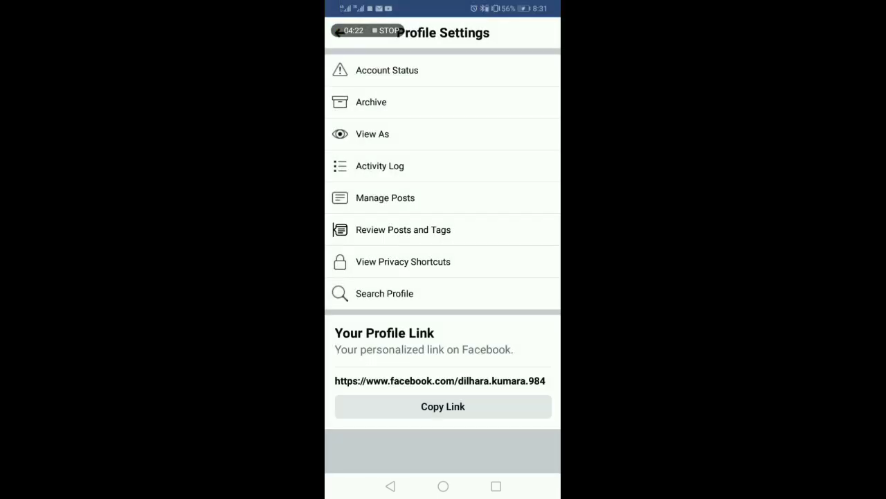
left_click(442, 406)
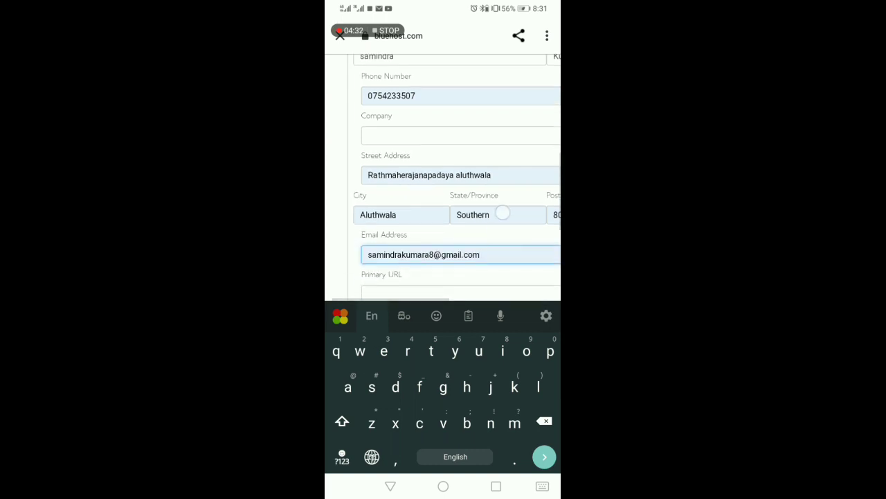
- Paste the copied Facebook profile link into the Primary URL field
scroll("down", 3)
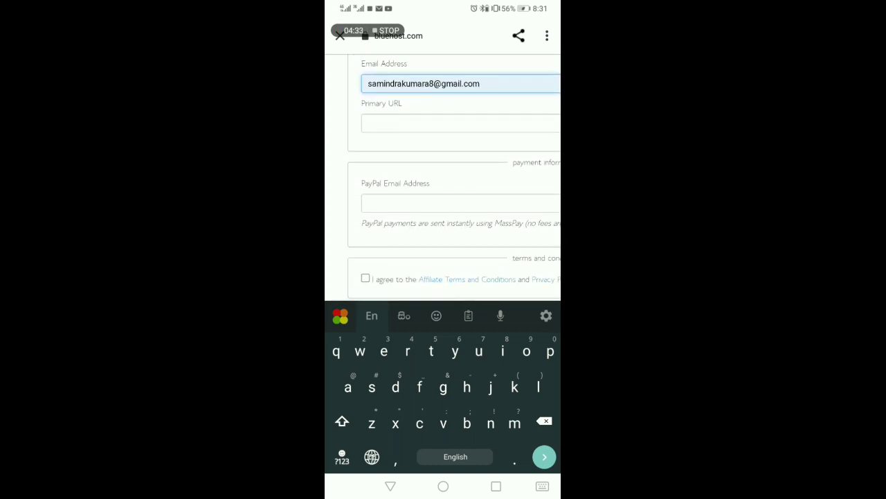
left_click(460, 123)
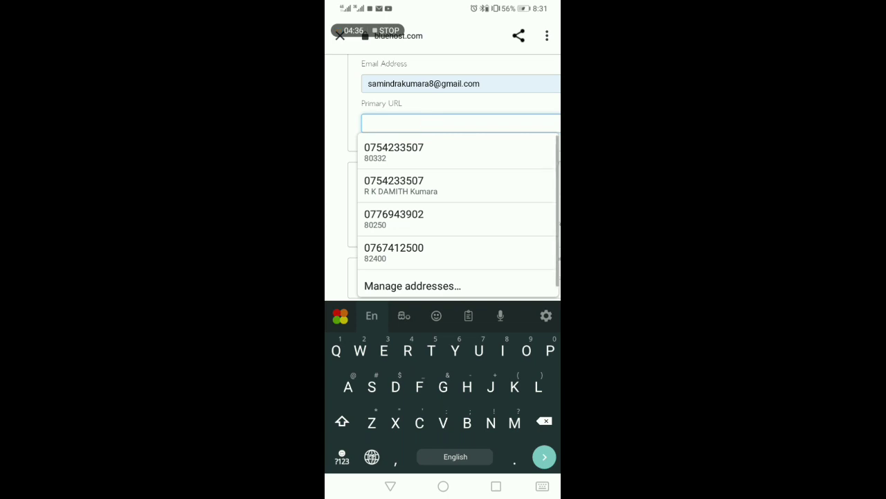
left_click(460, 123)
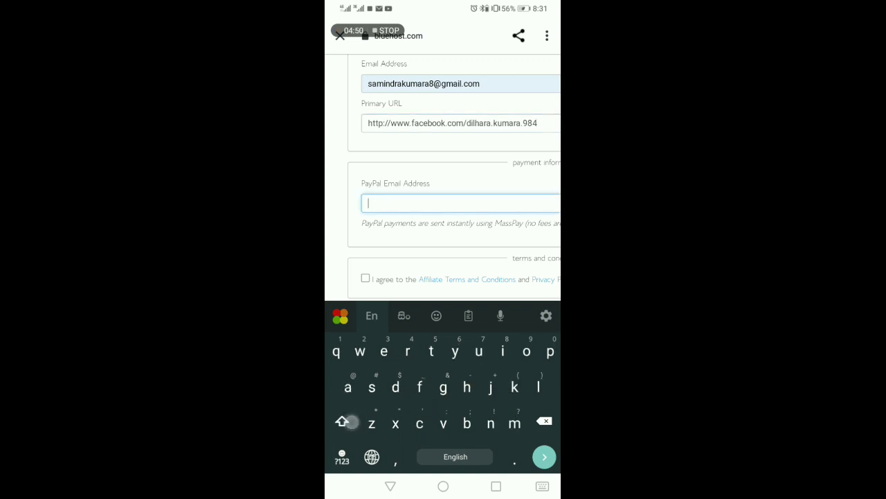
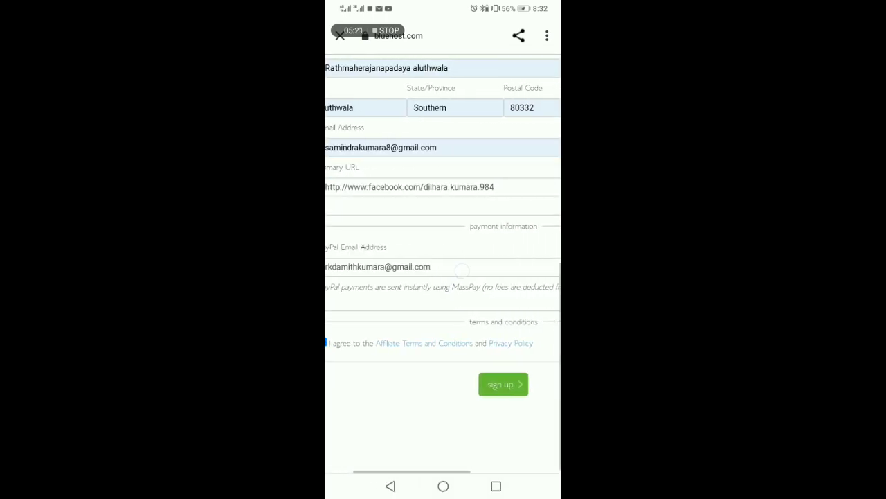
- Submit the signup form, find the rejected password and clear it
left_click(504, 384)
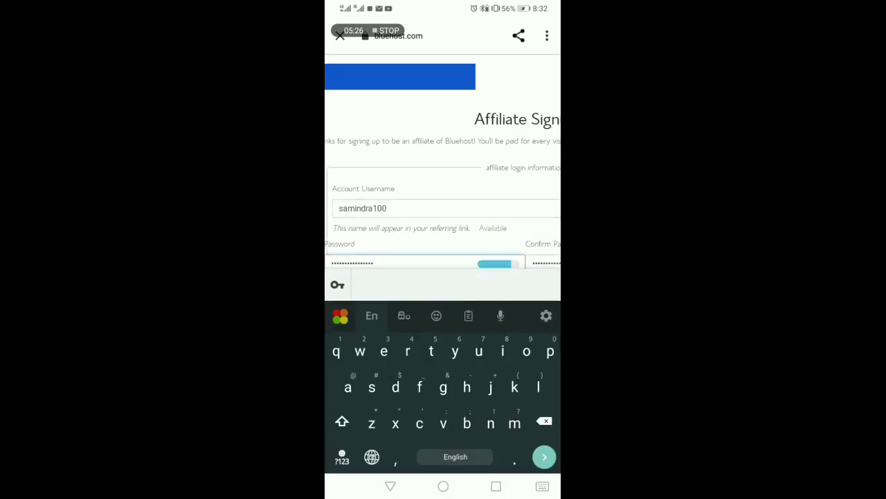
scroll("down", 3)
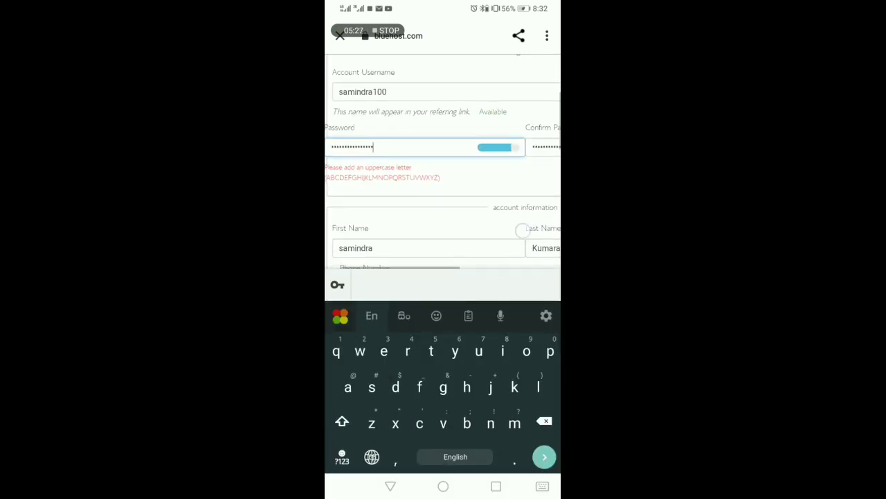
scroll("down", 3)
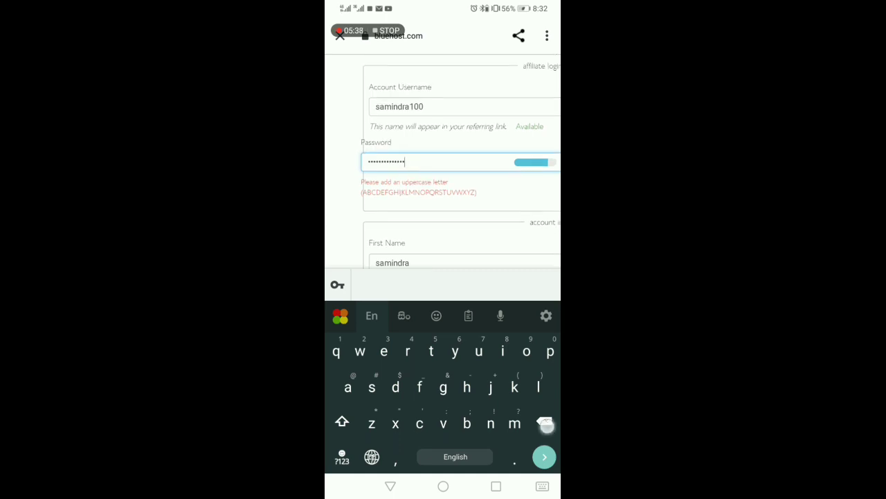
key("backspace")
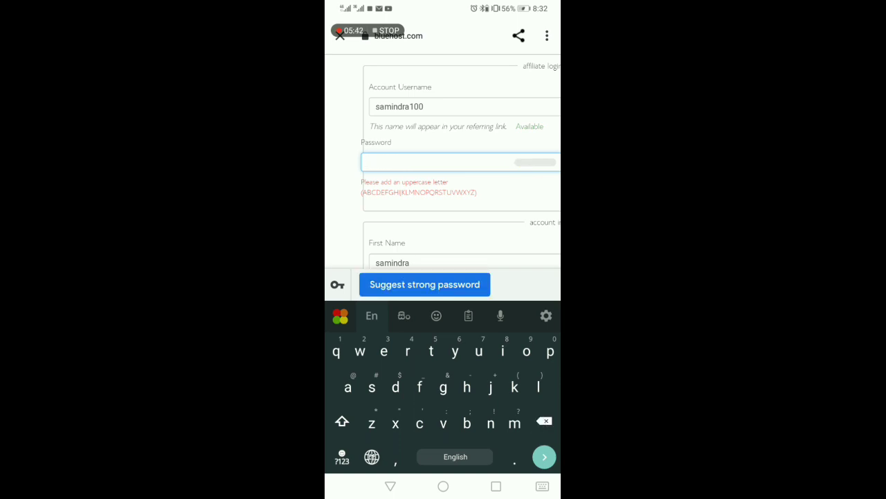
- Re-enter a stronger password with uppercase letters and numbers until rated strong
left_click(341, 421)
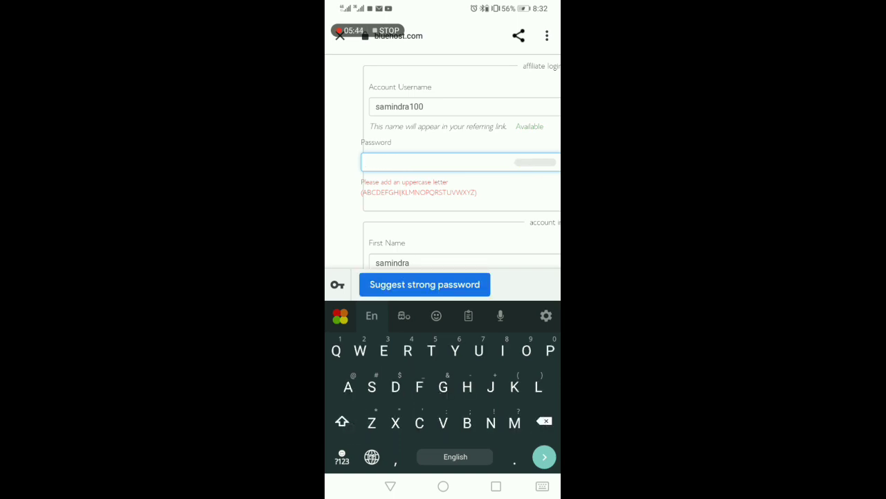
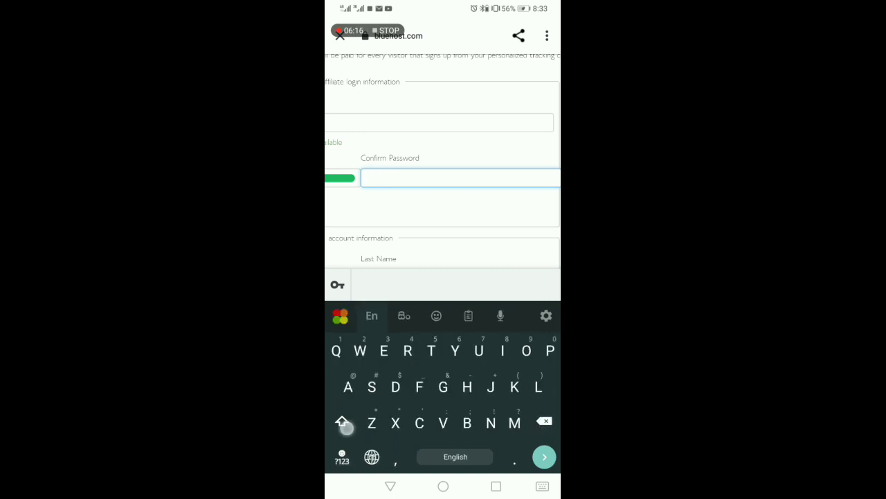
- Re-enter the password in Confirm Password and scroll down to the sign-up button
left_click(348, 386)
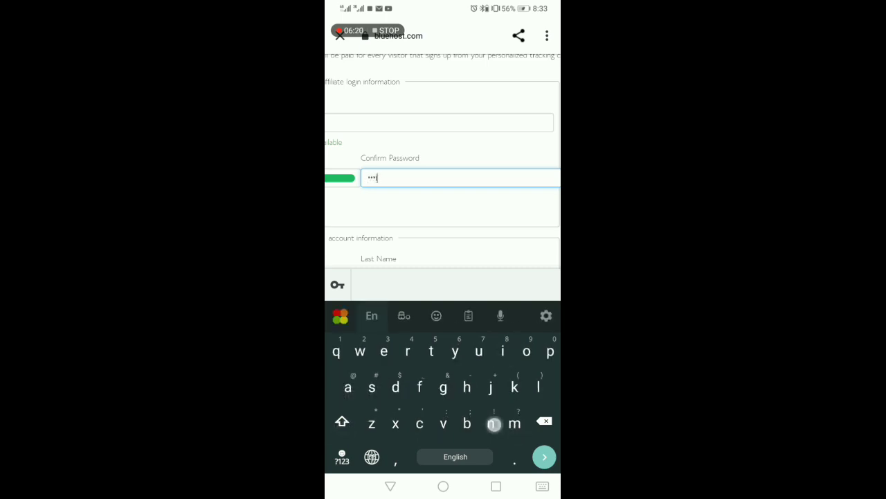
left_click(348, 386)
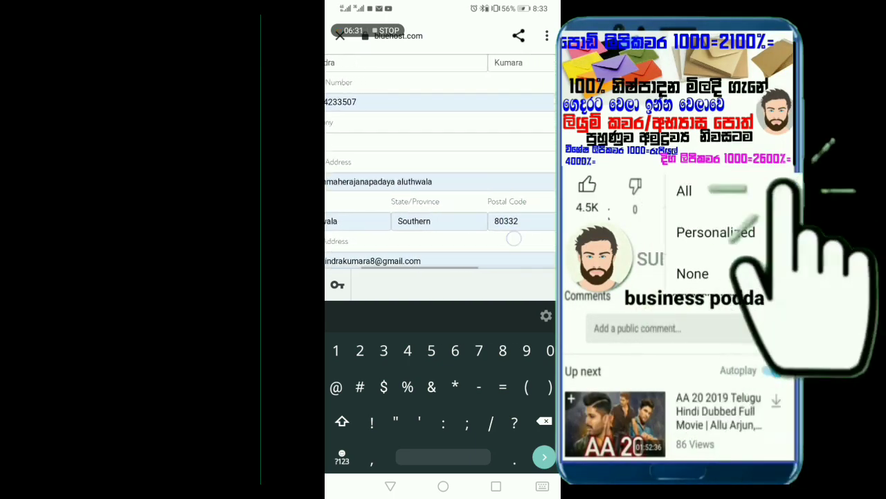
scroll("down", 3)
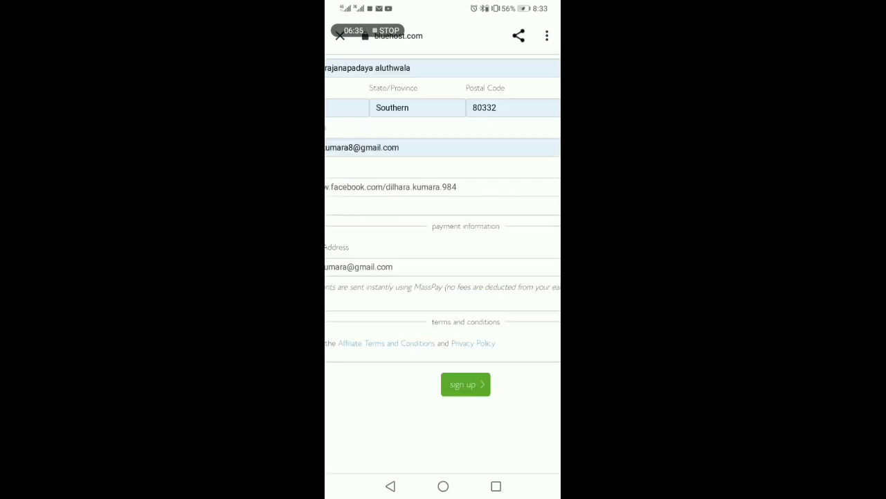
- Submit the affiliate sign-up, save the password, and view the $0 earnings dashboard
left_click(465, 384)
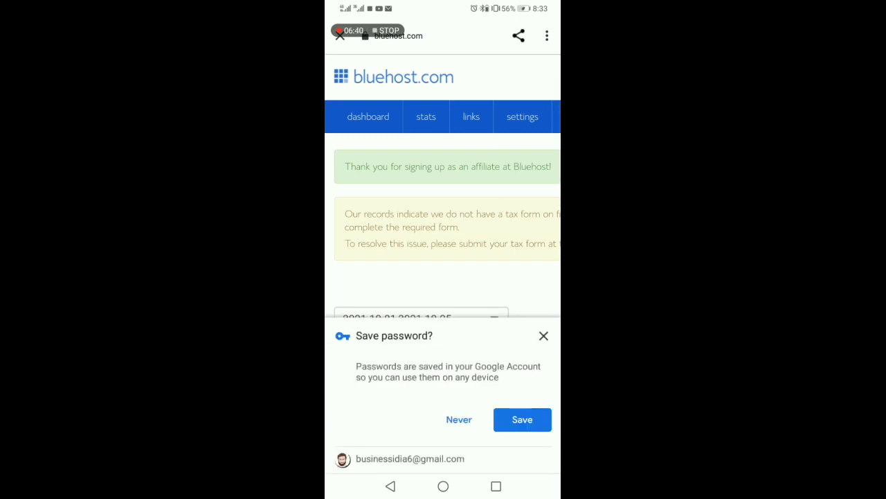
left_click(522, 419)
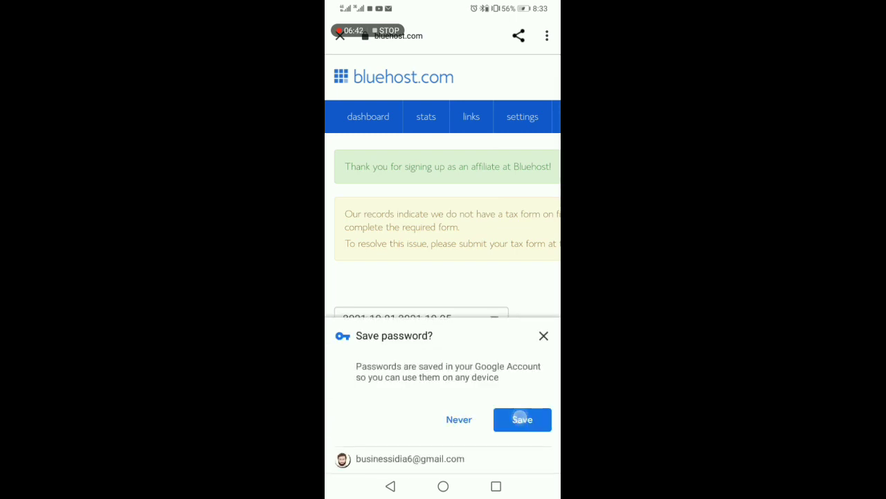
left_click(522, 419)
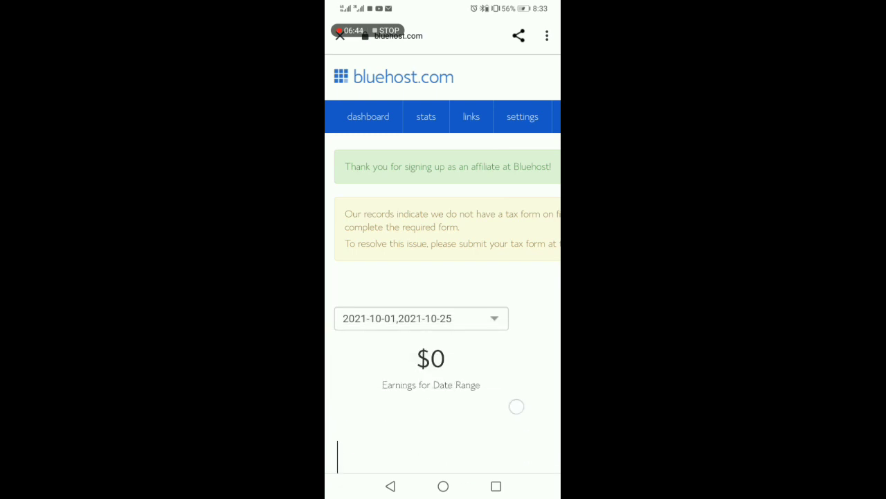
scroll("down", 3)
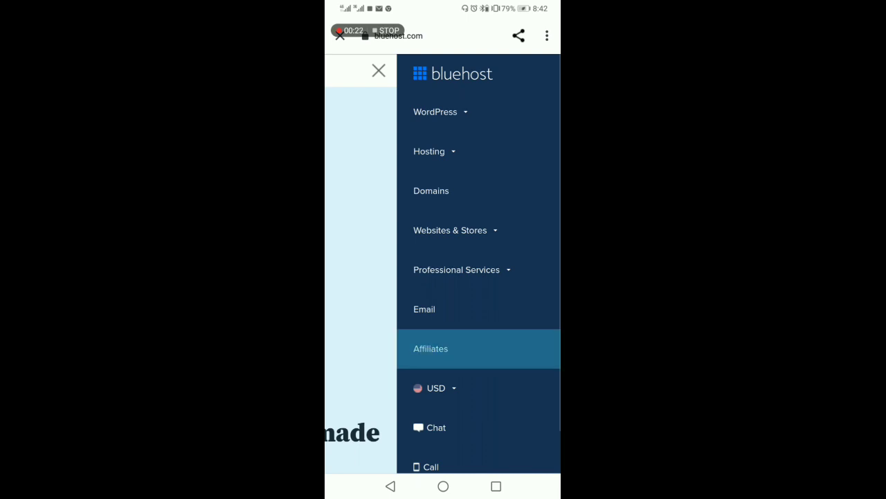
- Go to Affiliates and log in to reach the tracking link page
left_click(430, 348)
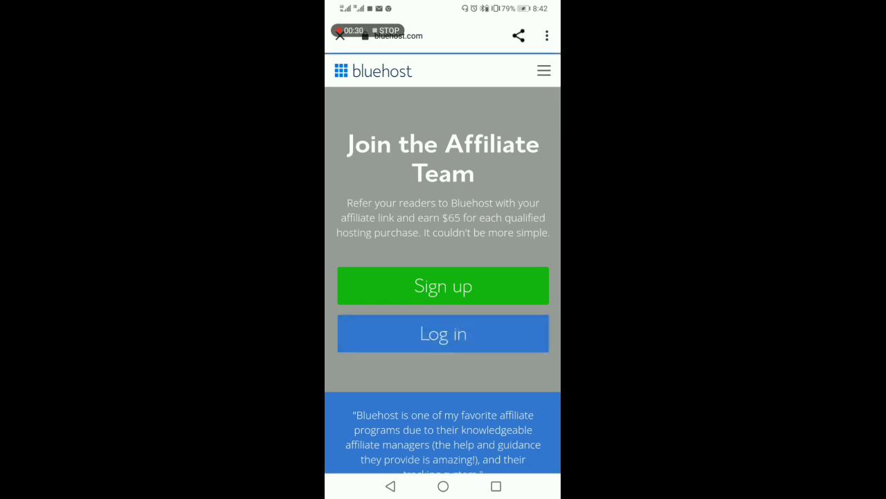
left_click(443, 334)
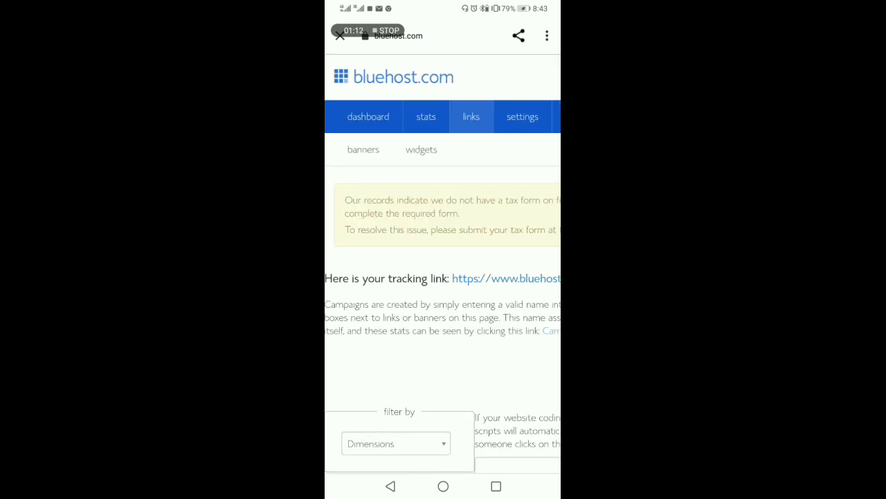
- Review the tracking link and hosting banner codes, then return to the Bluehost home page
scroll("down", 3)
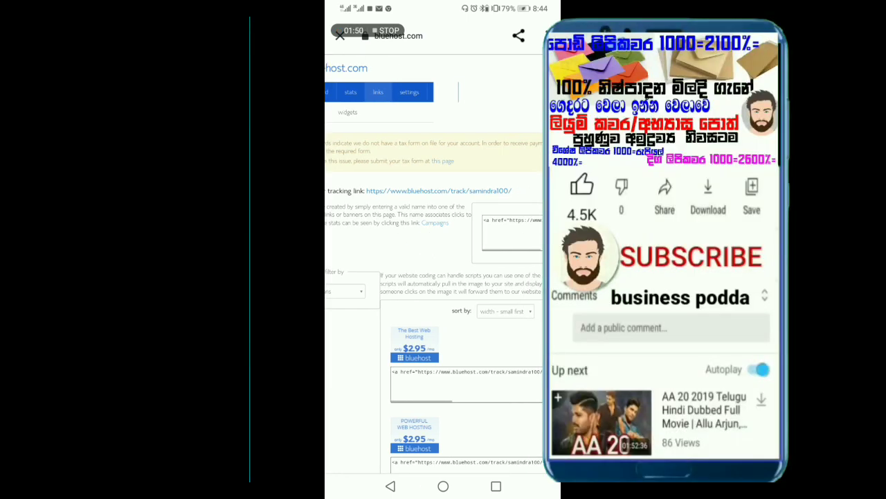
left_click(691, 257)
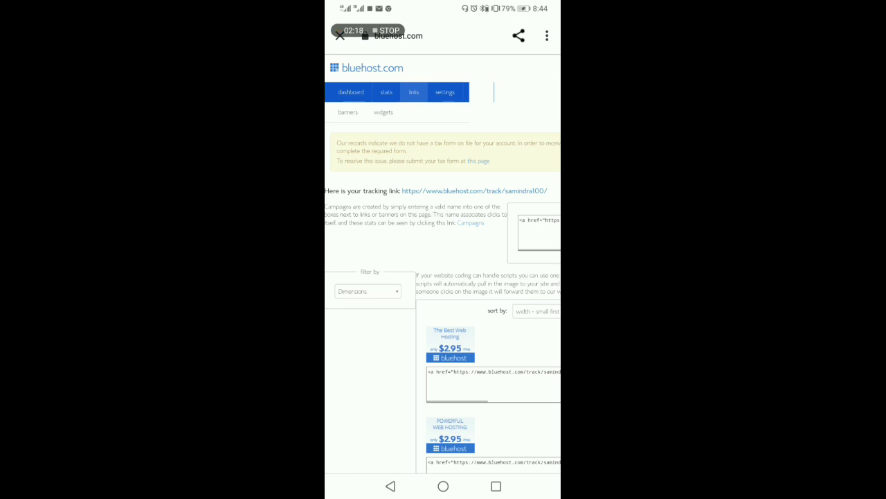
scroll("down", 3)
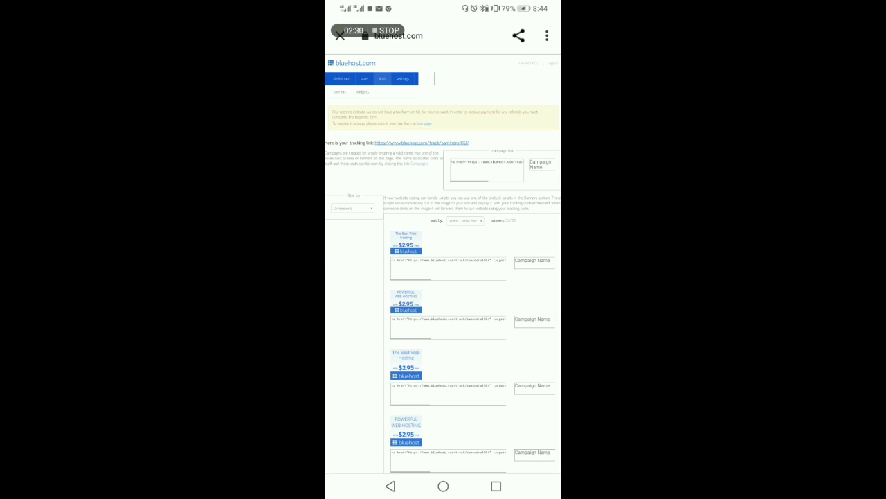
left_click(438, 275)
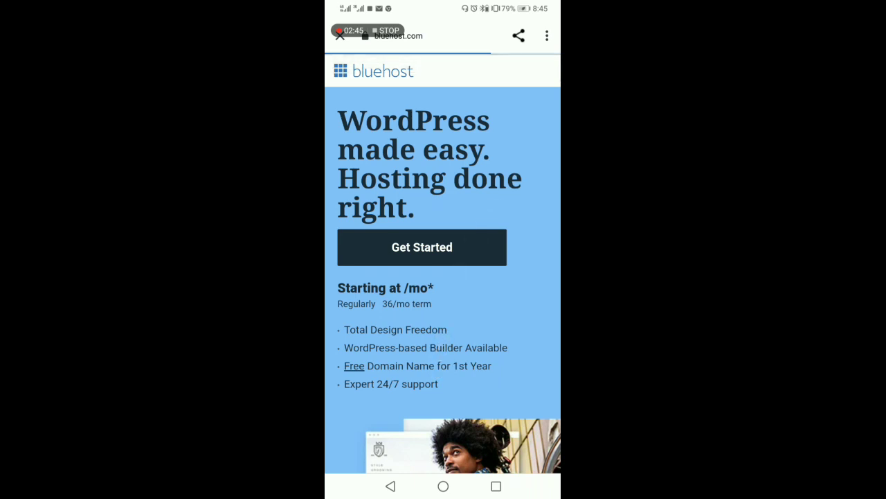
- Open the WordPress website builder page and its navigation menu
left_click(546, 36)
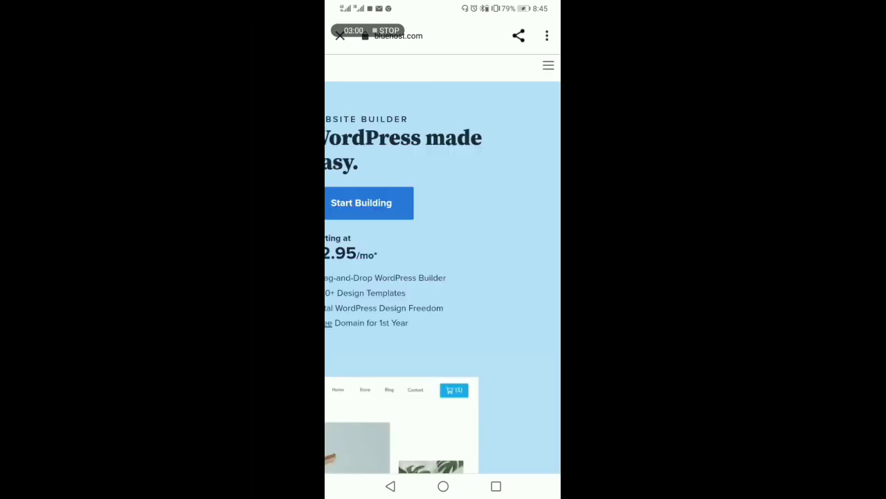
left_click(547, 65)
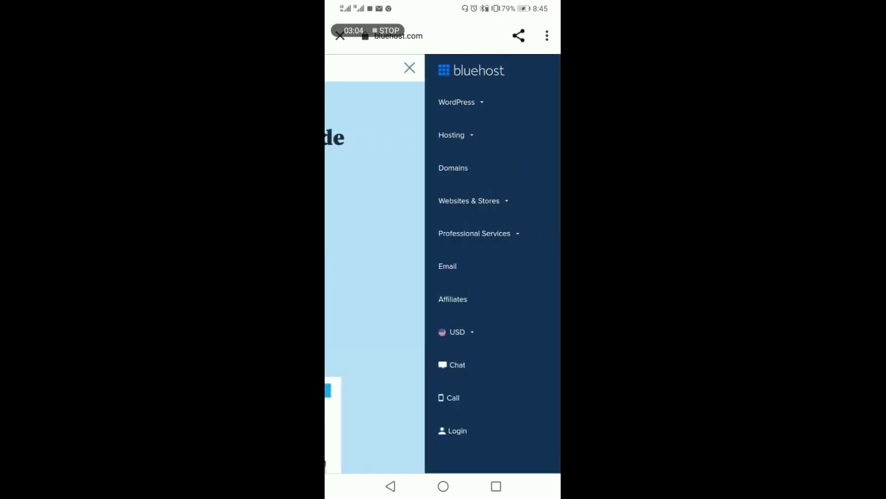
- Expand Hosting in the menu and open the Shared Hosting plans page
left_click(451, 135)
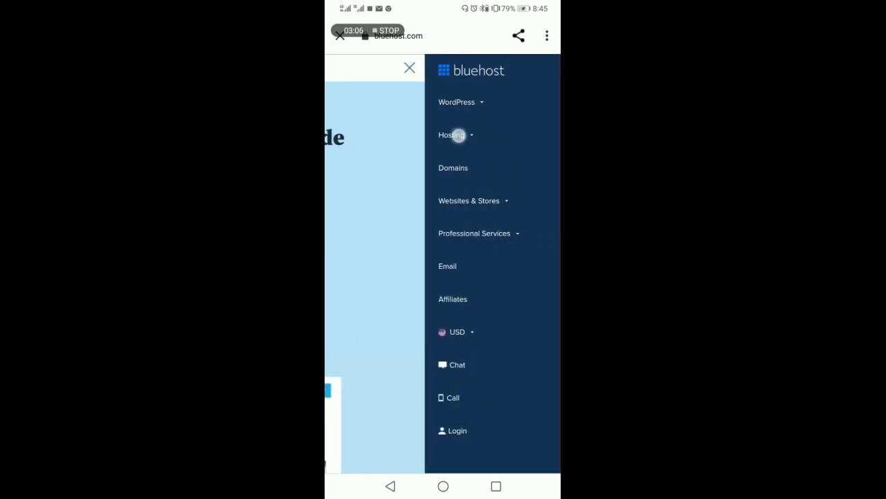
left_click(451, 135)
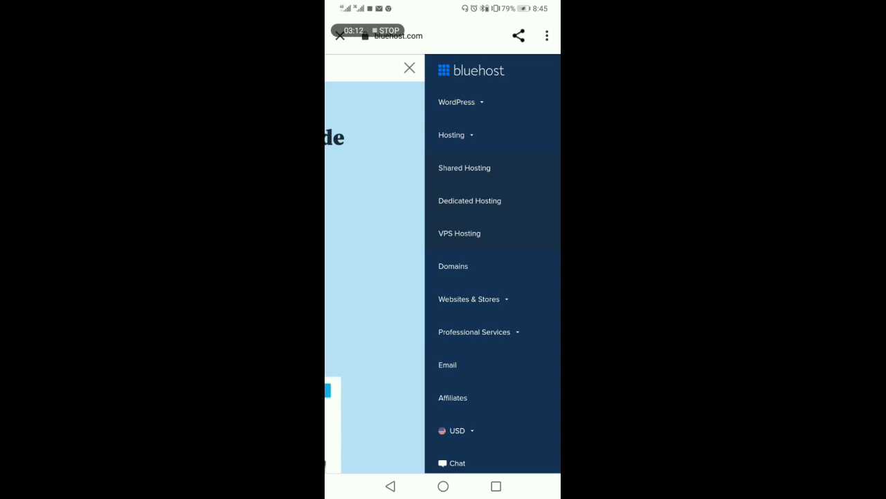
left_click(409, 67)
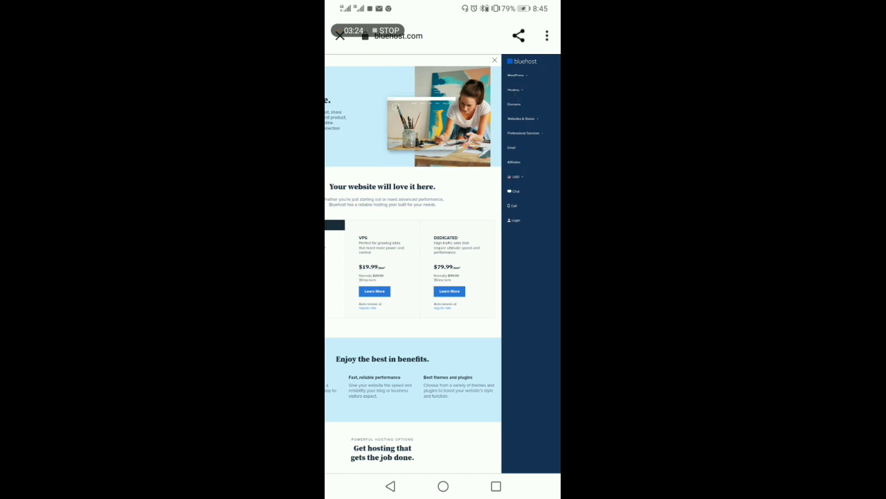
left_click(513, 90)
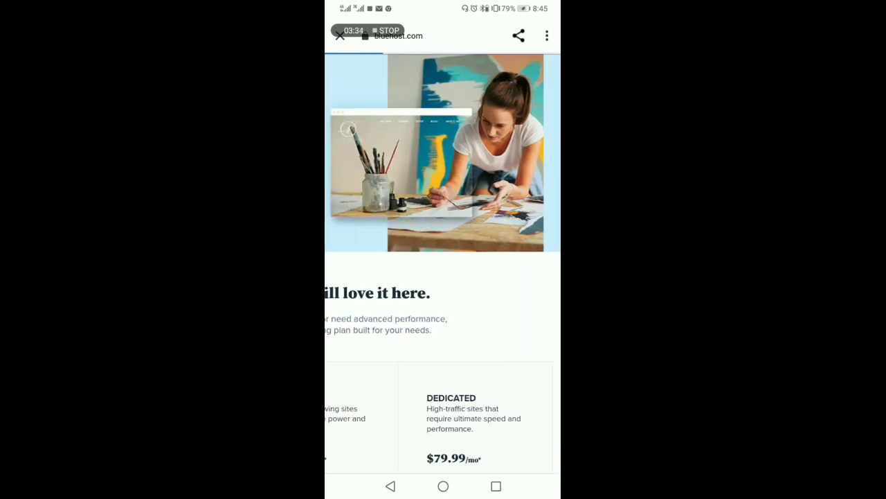
scroll("up", 3)
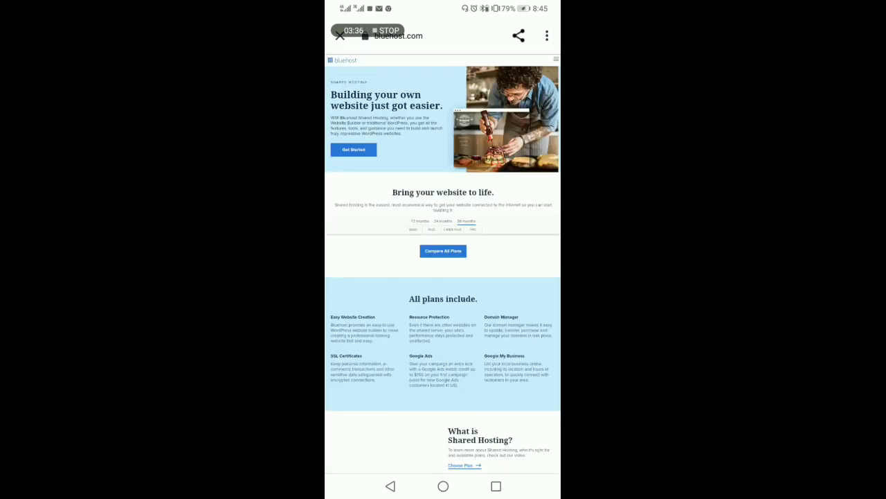
left_click(443, 81)
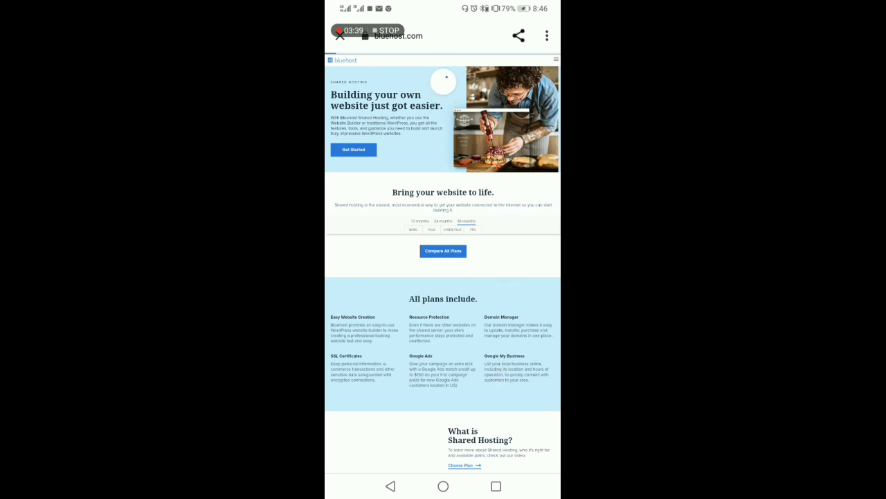
left_click(443, 251)
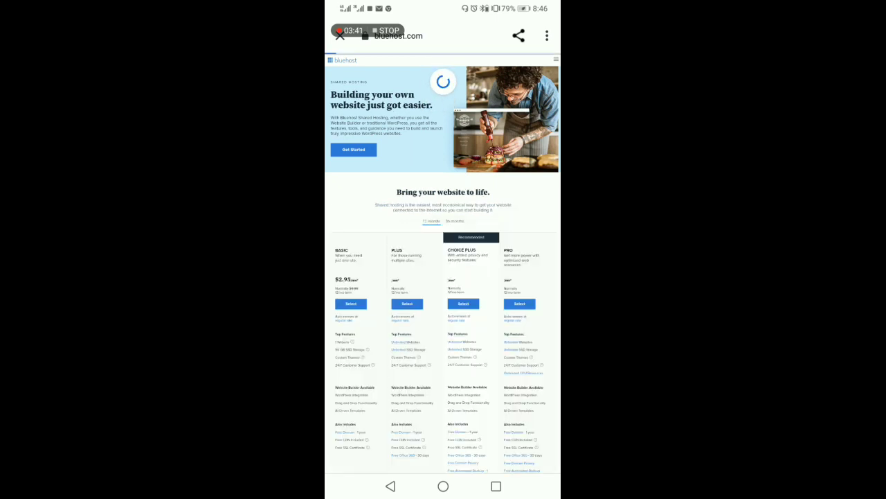
scroll("down", 3)
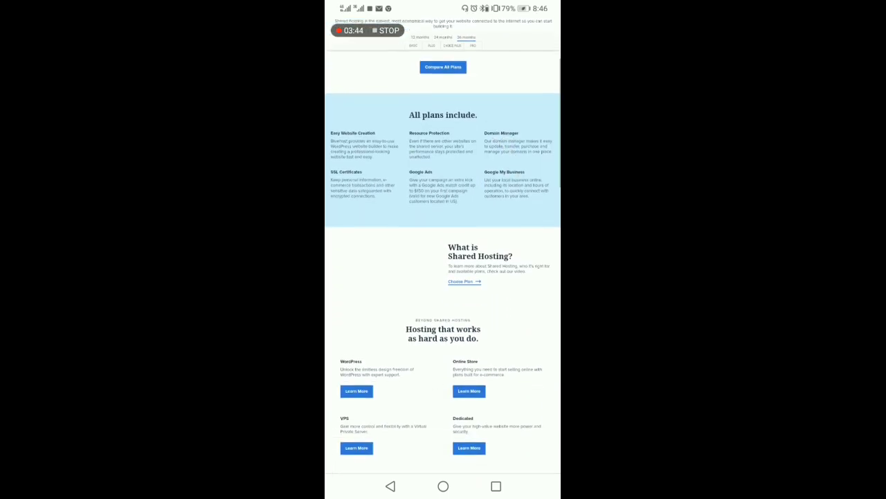
scroll("up", 3)
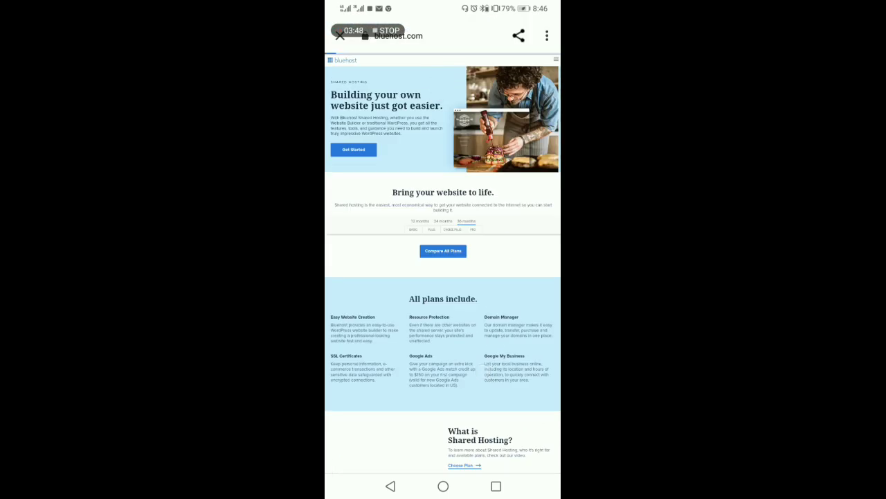
left_click(443, 251)
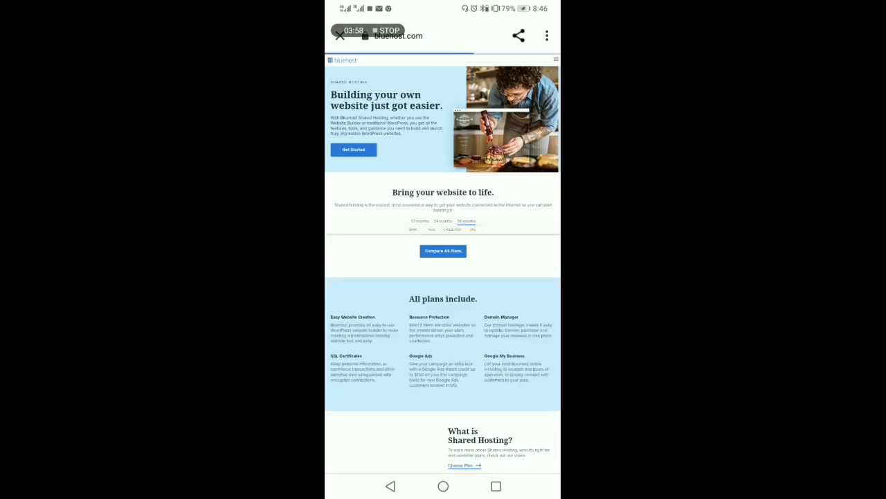
scroll("down", 3)
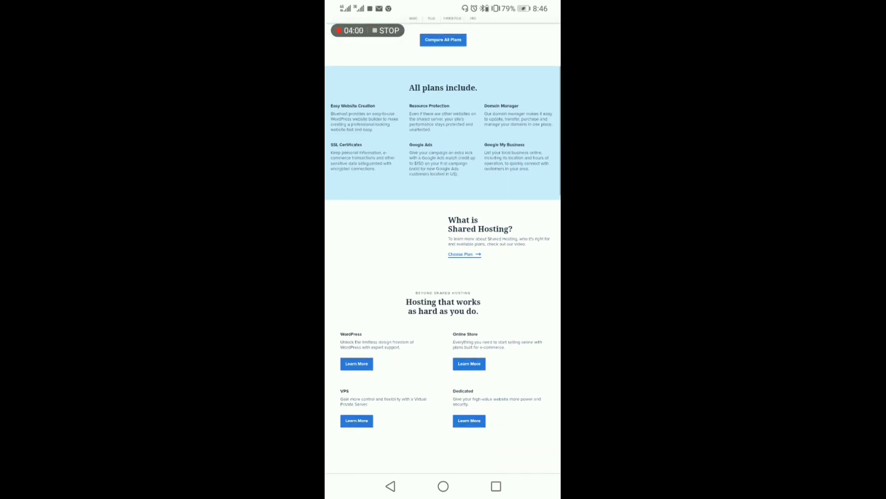
scroll("down", 3)
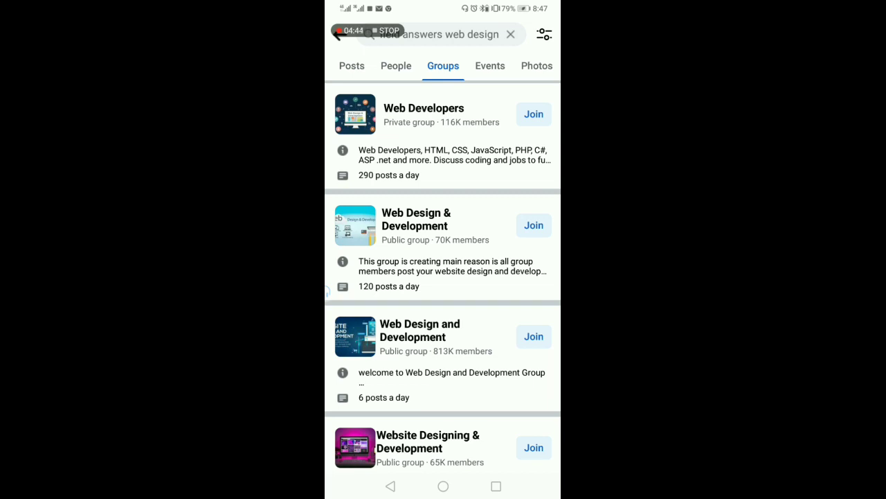
- Scroll the Groups search results and open a web design group
scroll("down", 3)
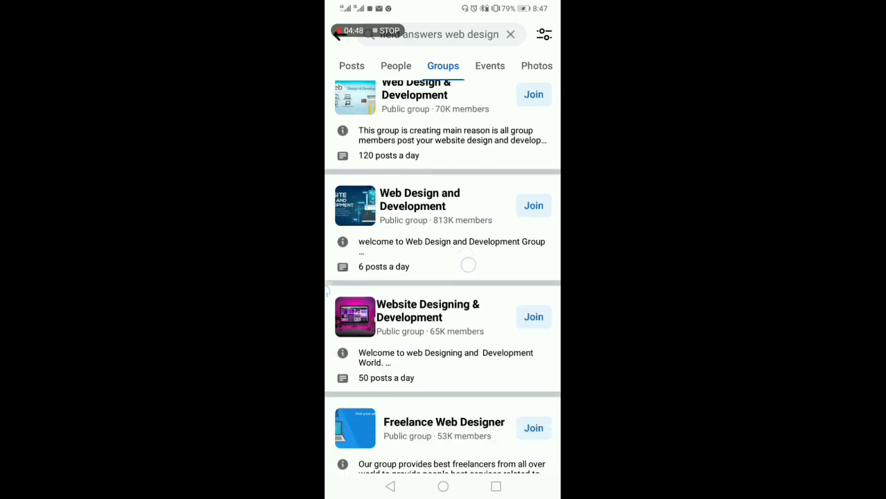
scroll("down", 3)
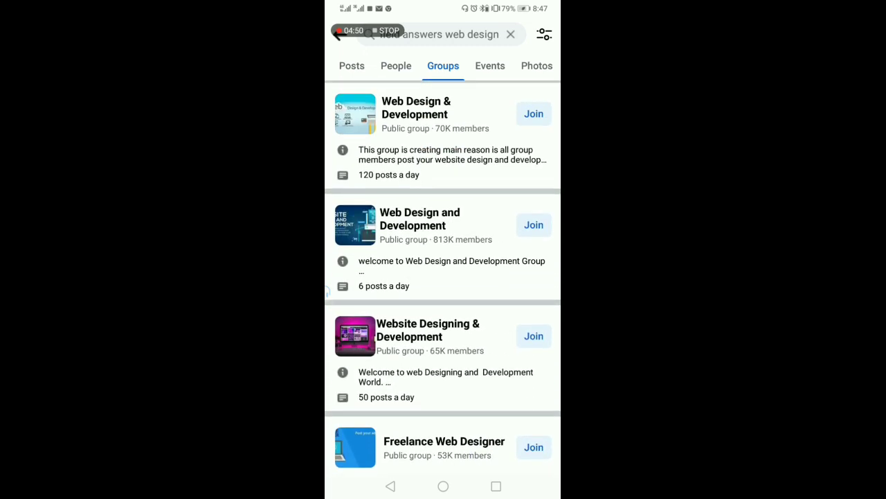
scroll("down", 3)
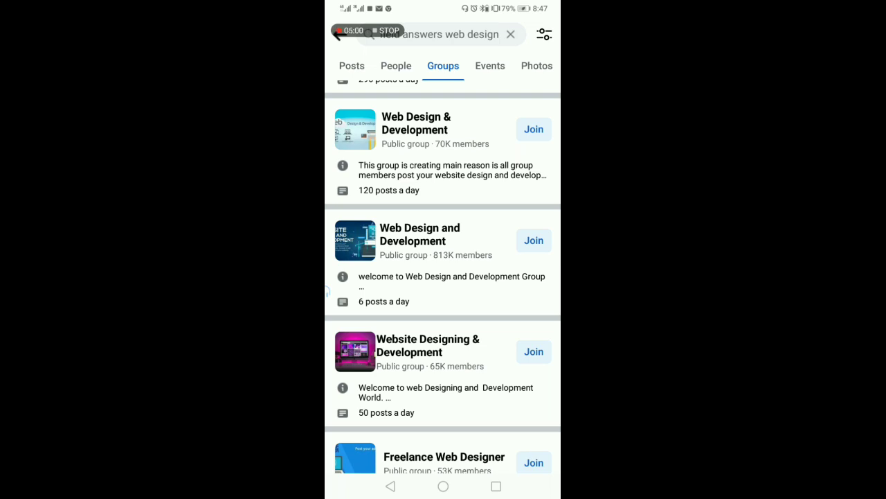
scroll("down", 3)
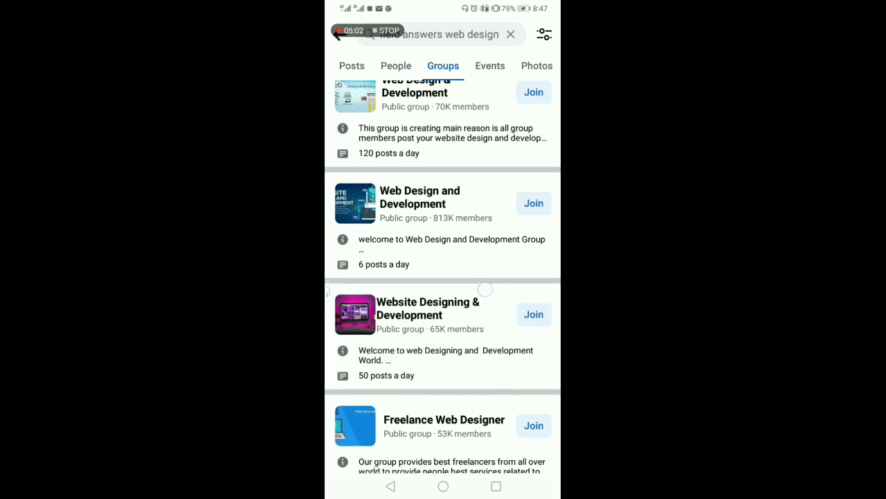
scroll("down", 3)
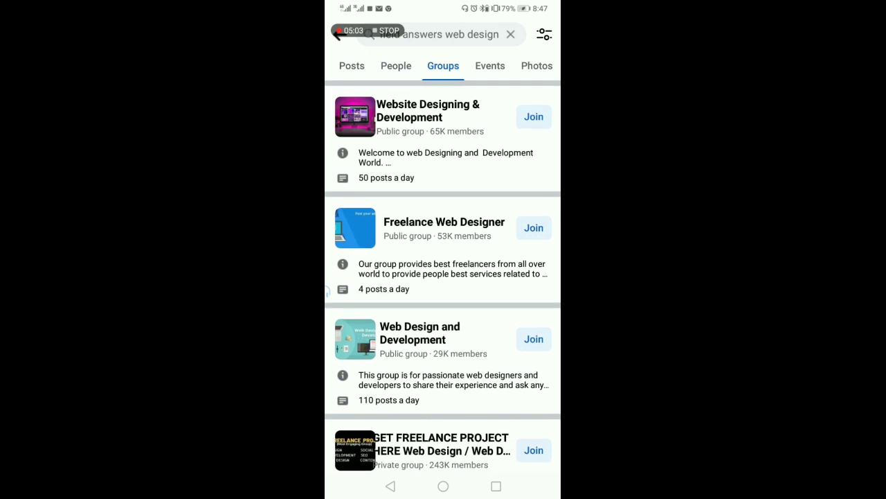
scroll("down", 3)
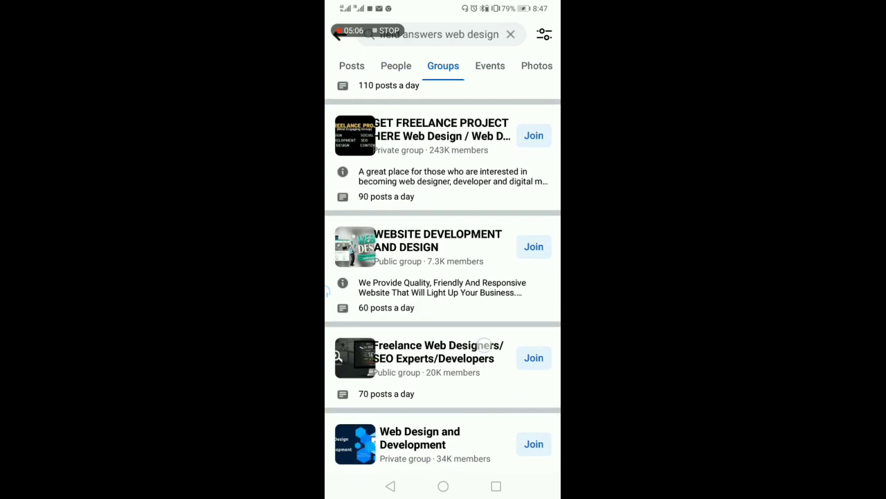
scroll("down", 3)
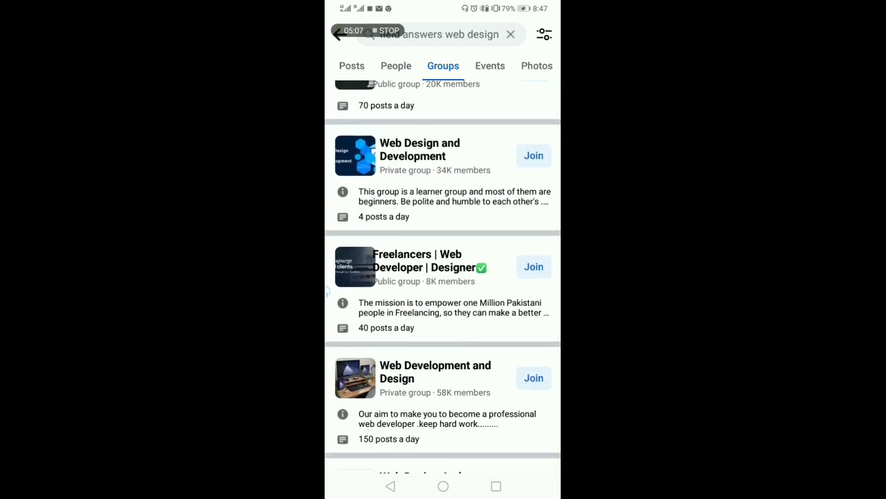
scroll("down", 3)
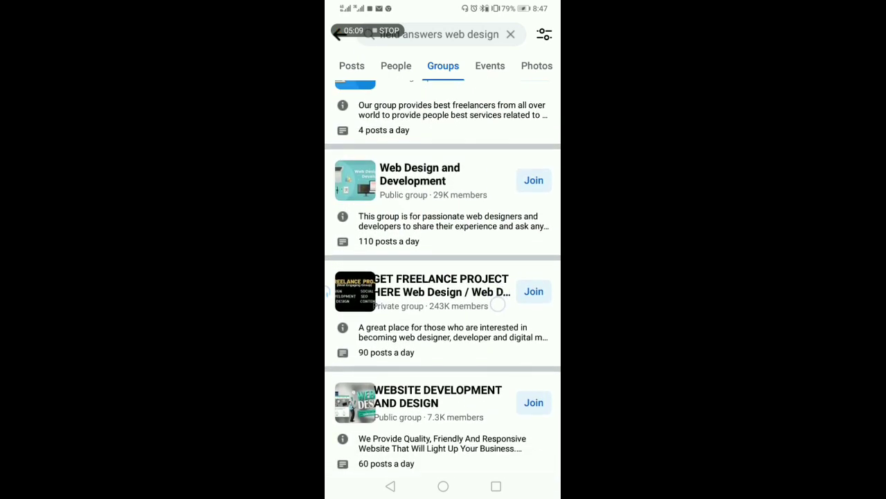
scroll("down", 3)
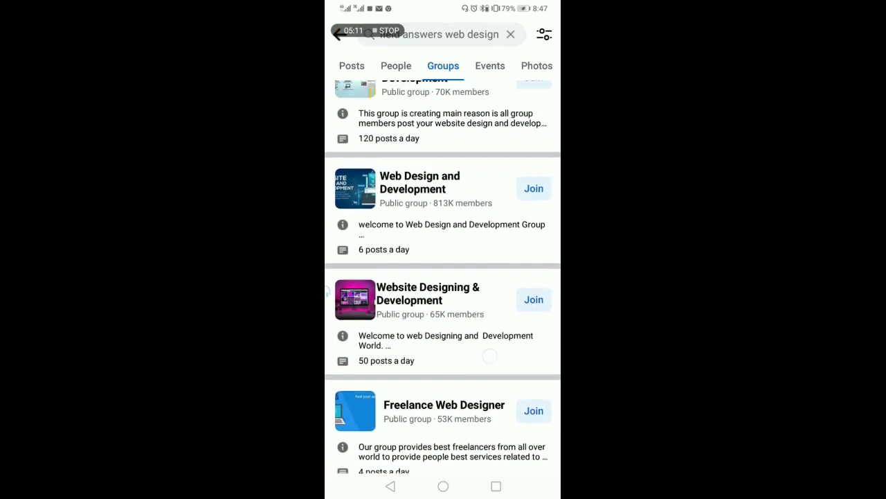
left_click(419, 182)
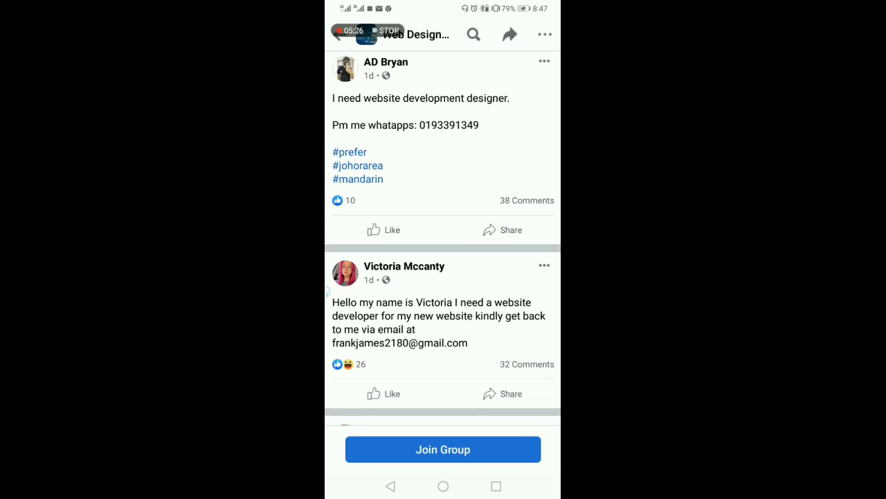
left_click(442, 486)
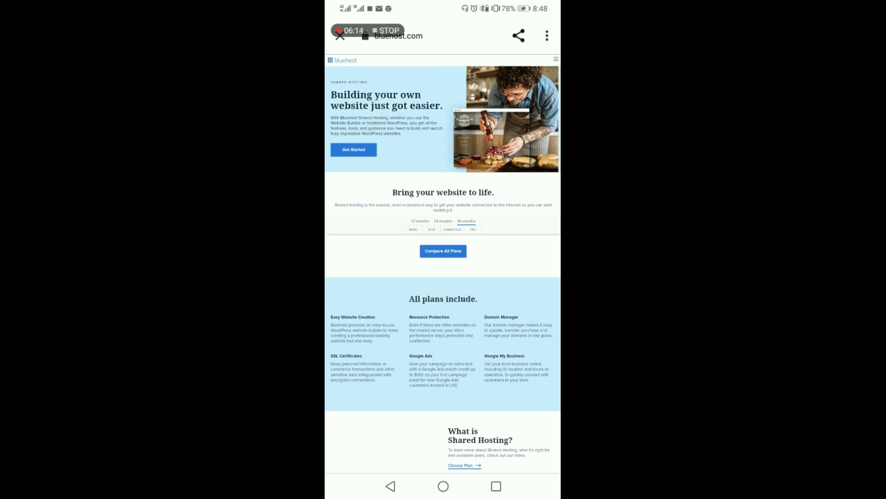
- Show the Compare All Plans table for Basic, Plus, Choice Plus and Pro
left_click(443, 250)
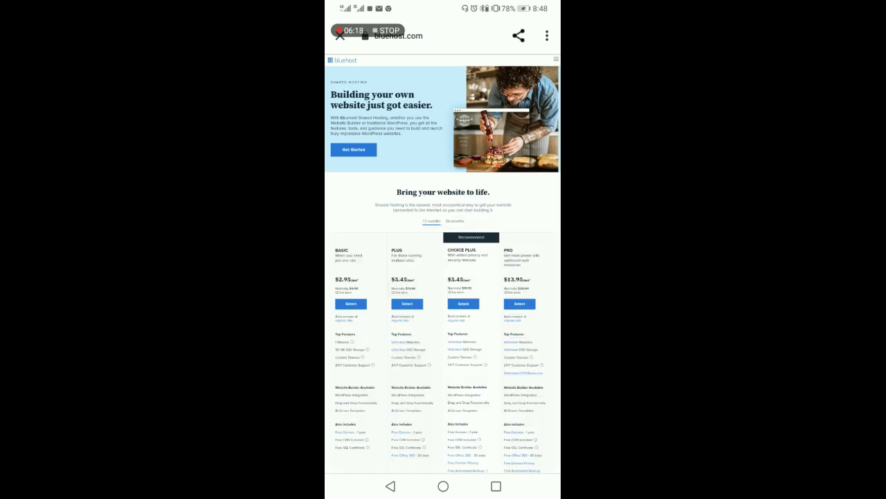
left_click(556, 59)
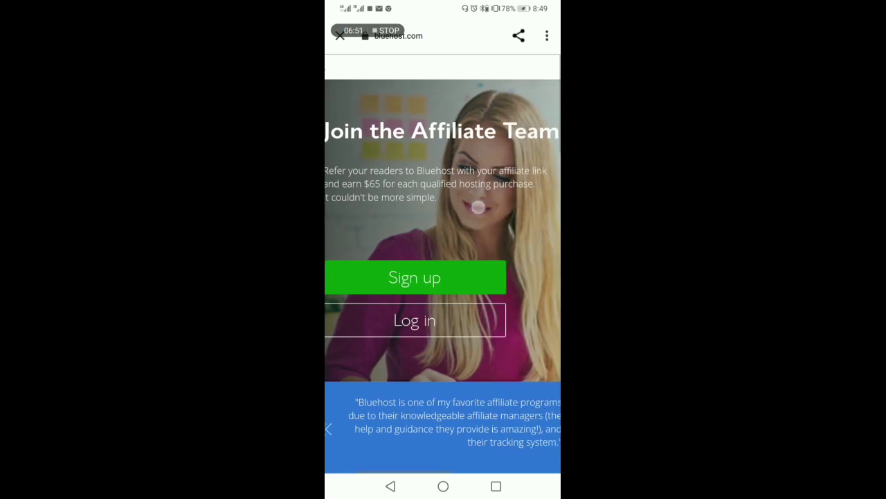
- Reopen Join the Affiliate Team through the site menu's Affiliates entry
scroll("down", 3)
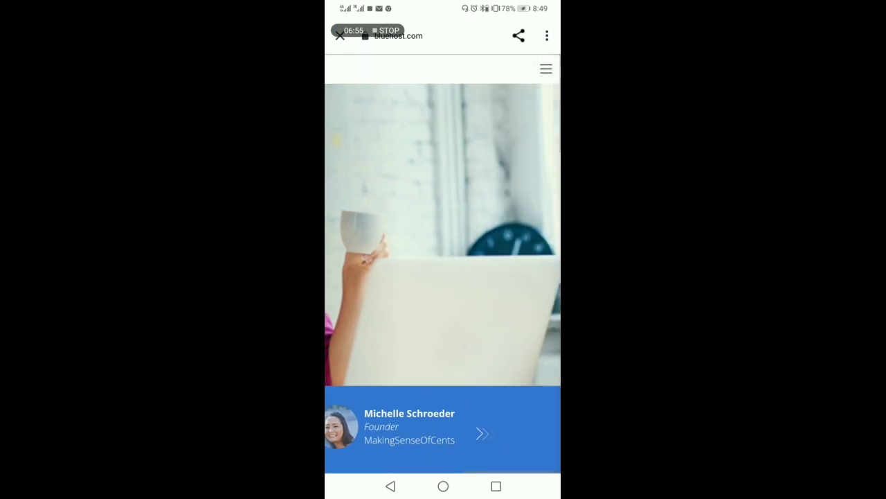
left_click(546, 68)
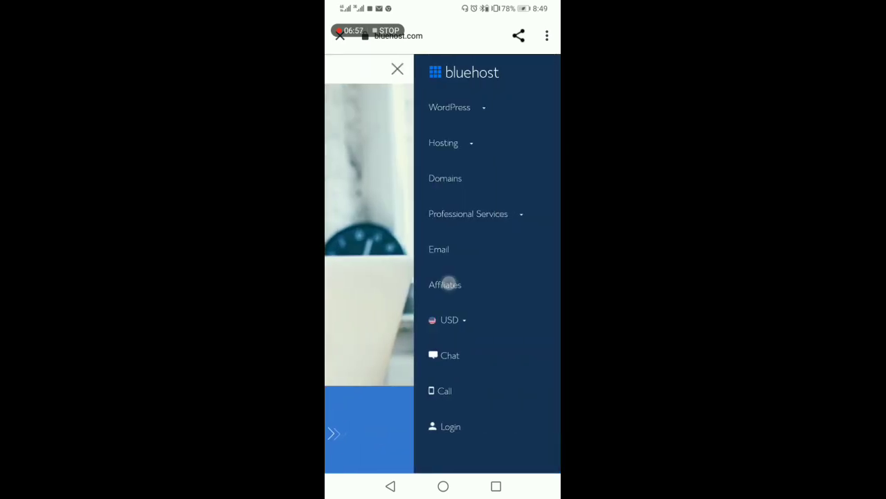
left_click(398, 69)
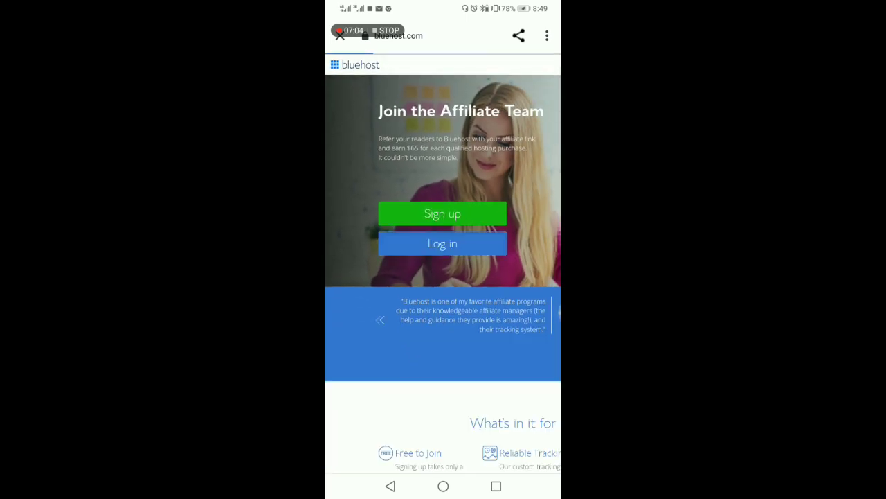
- Log in and scroll the dashboard showing $0 earnings and empty charts
left_click(443, 243)
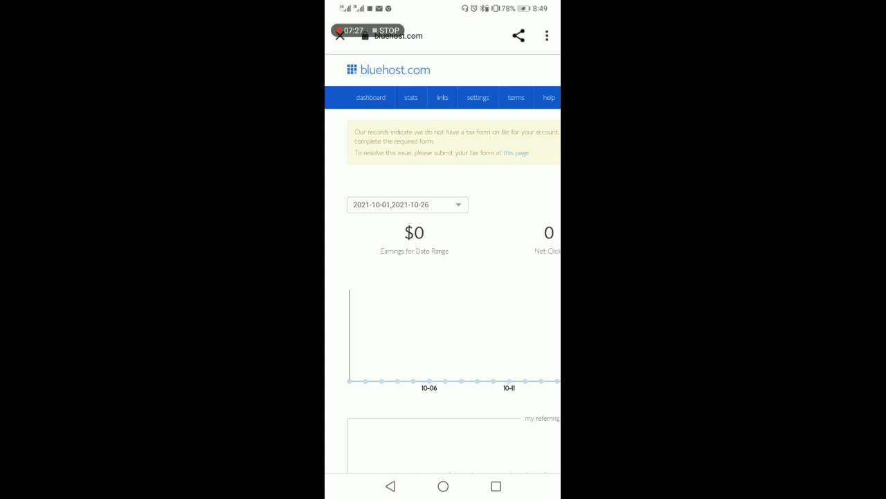
scroll("down", 3)
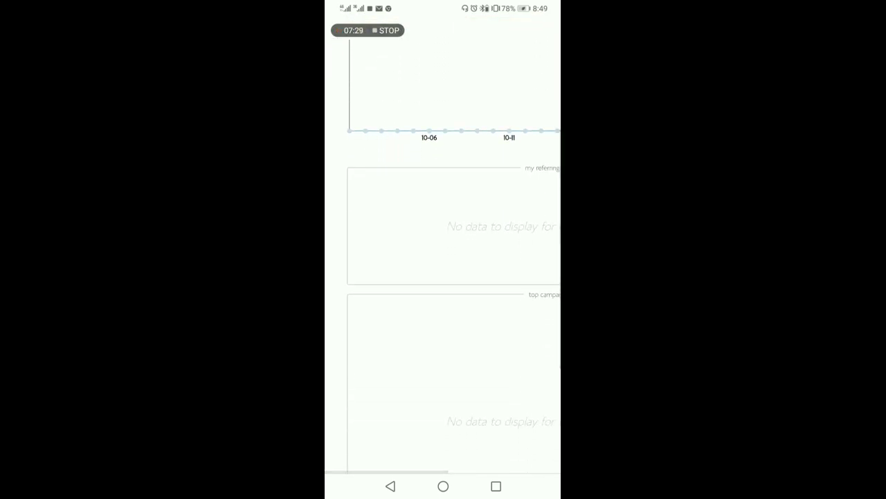